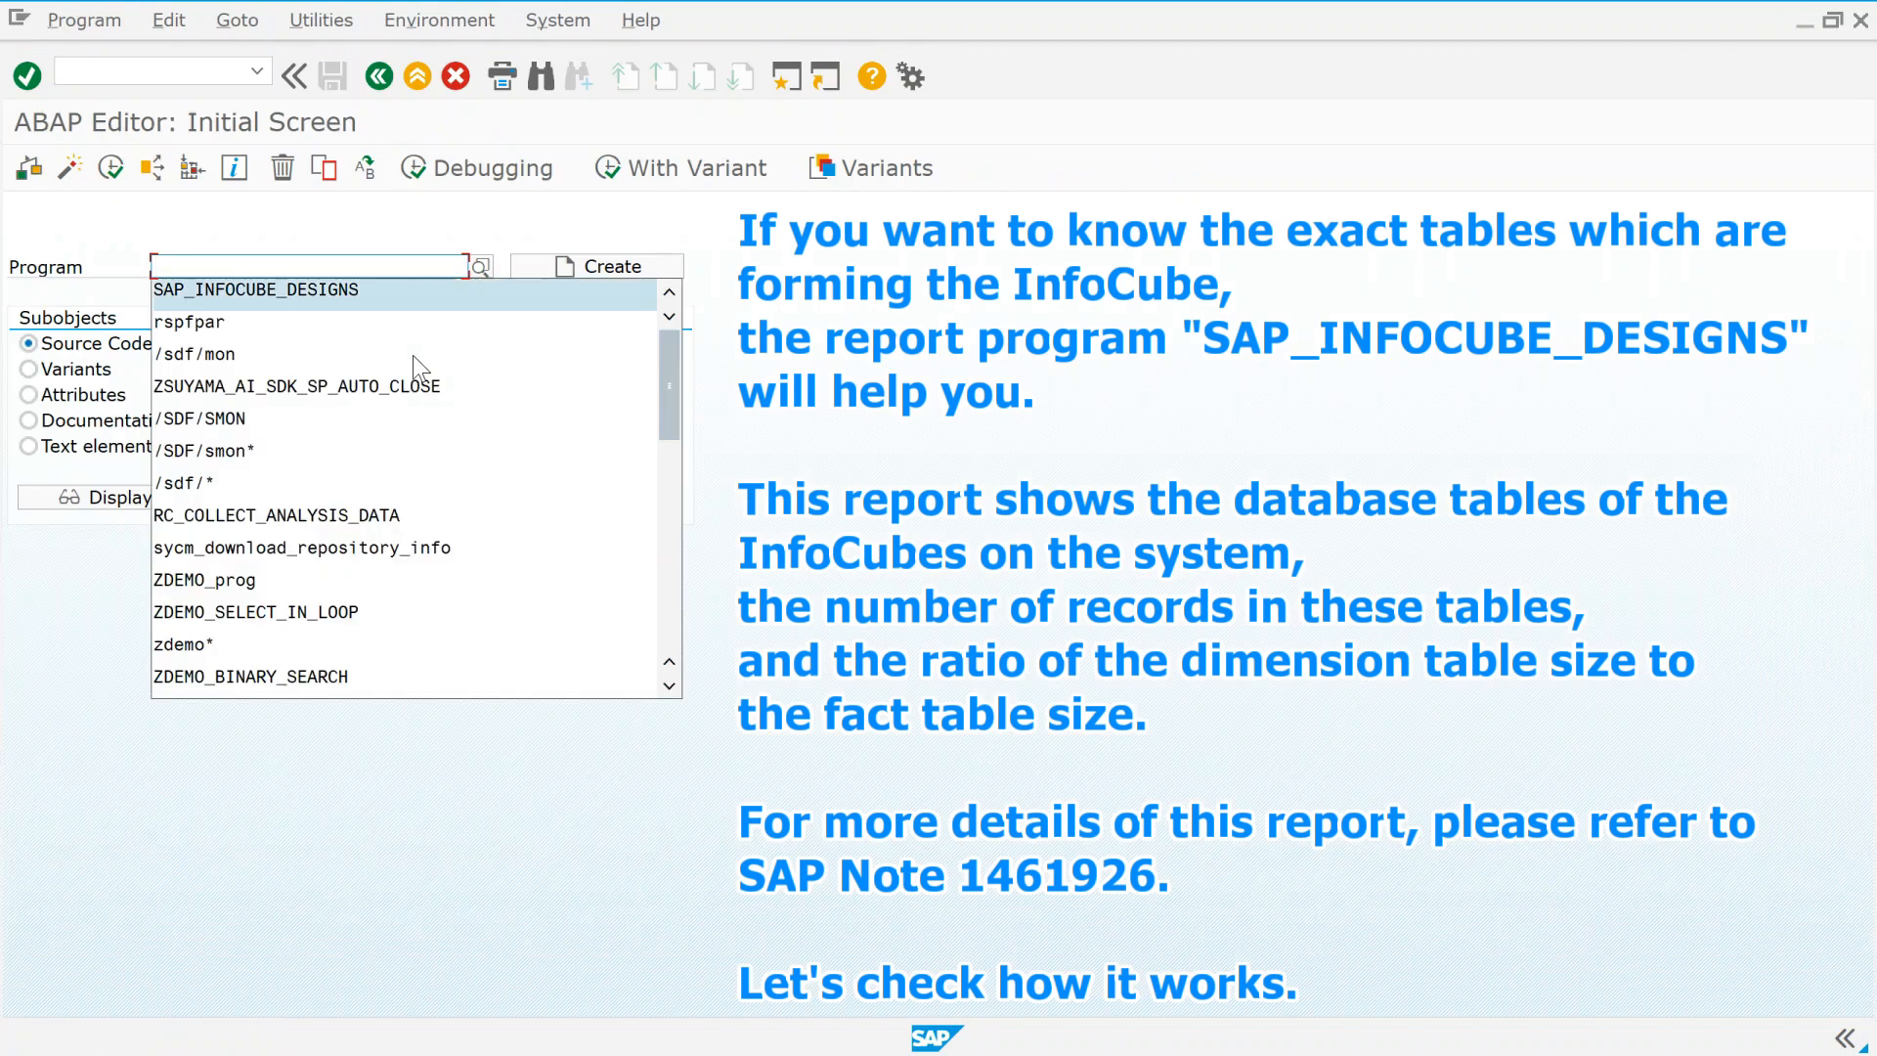
# Run SAP_INFOCUBE_DESIGNS from the SE38 program history
pyautogui.click(255, 288)
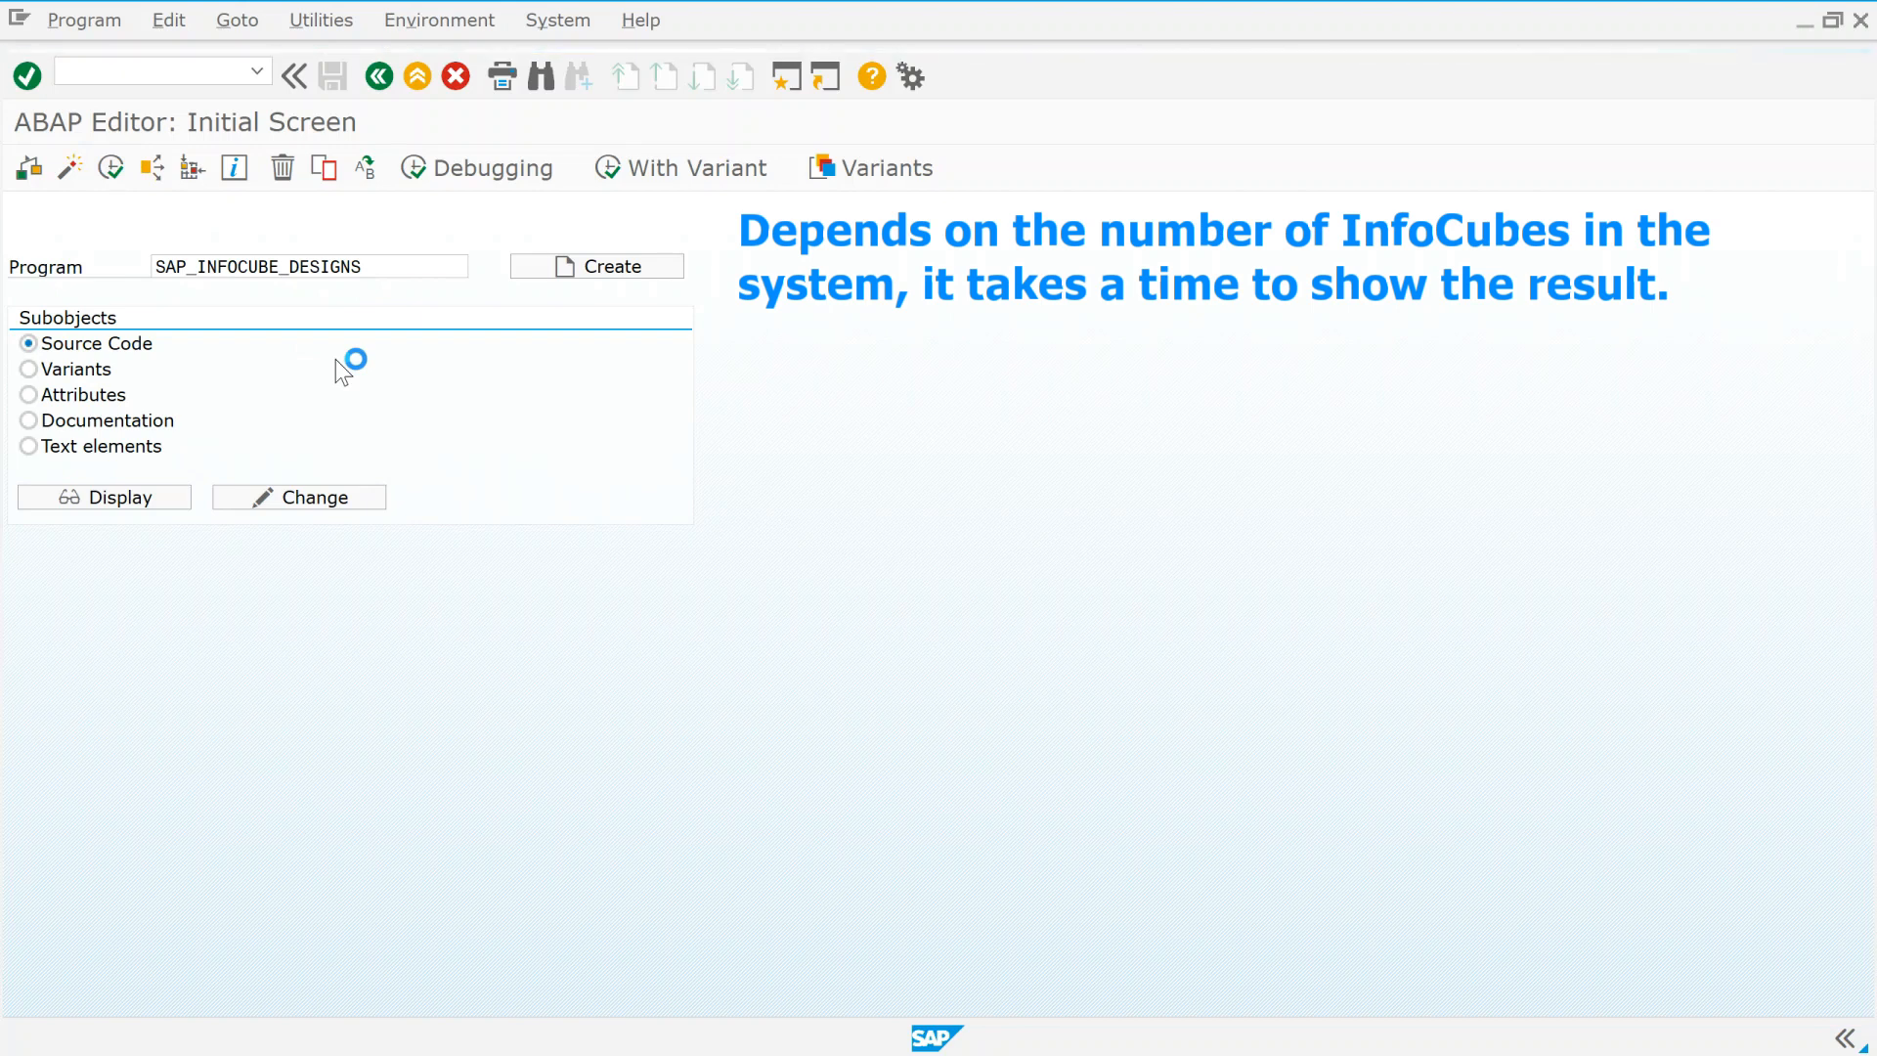
# Scroll through the InfoCube report listing fact and dimension table rows, densities and ratios
pyautogui.click(103, 497)
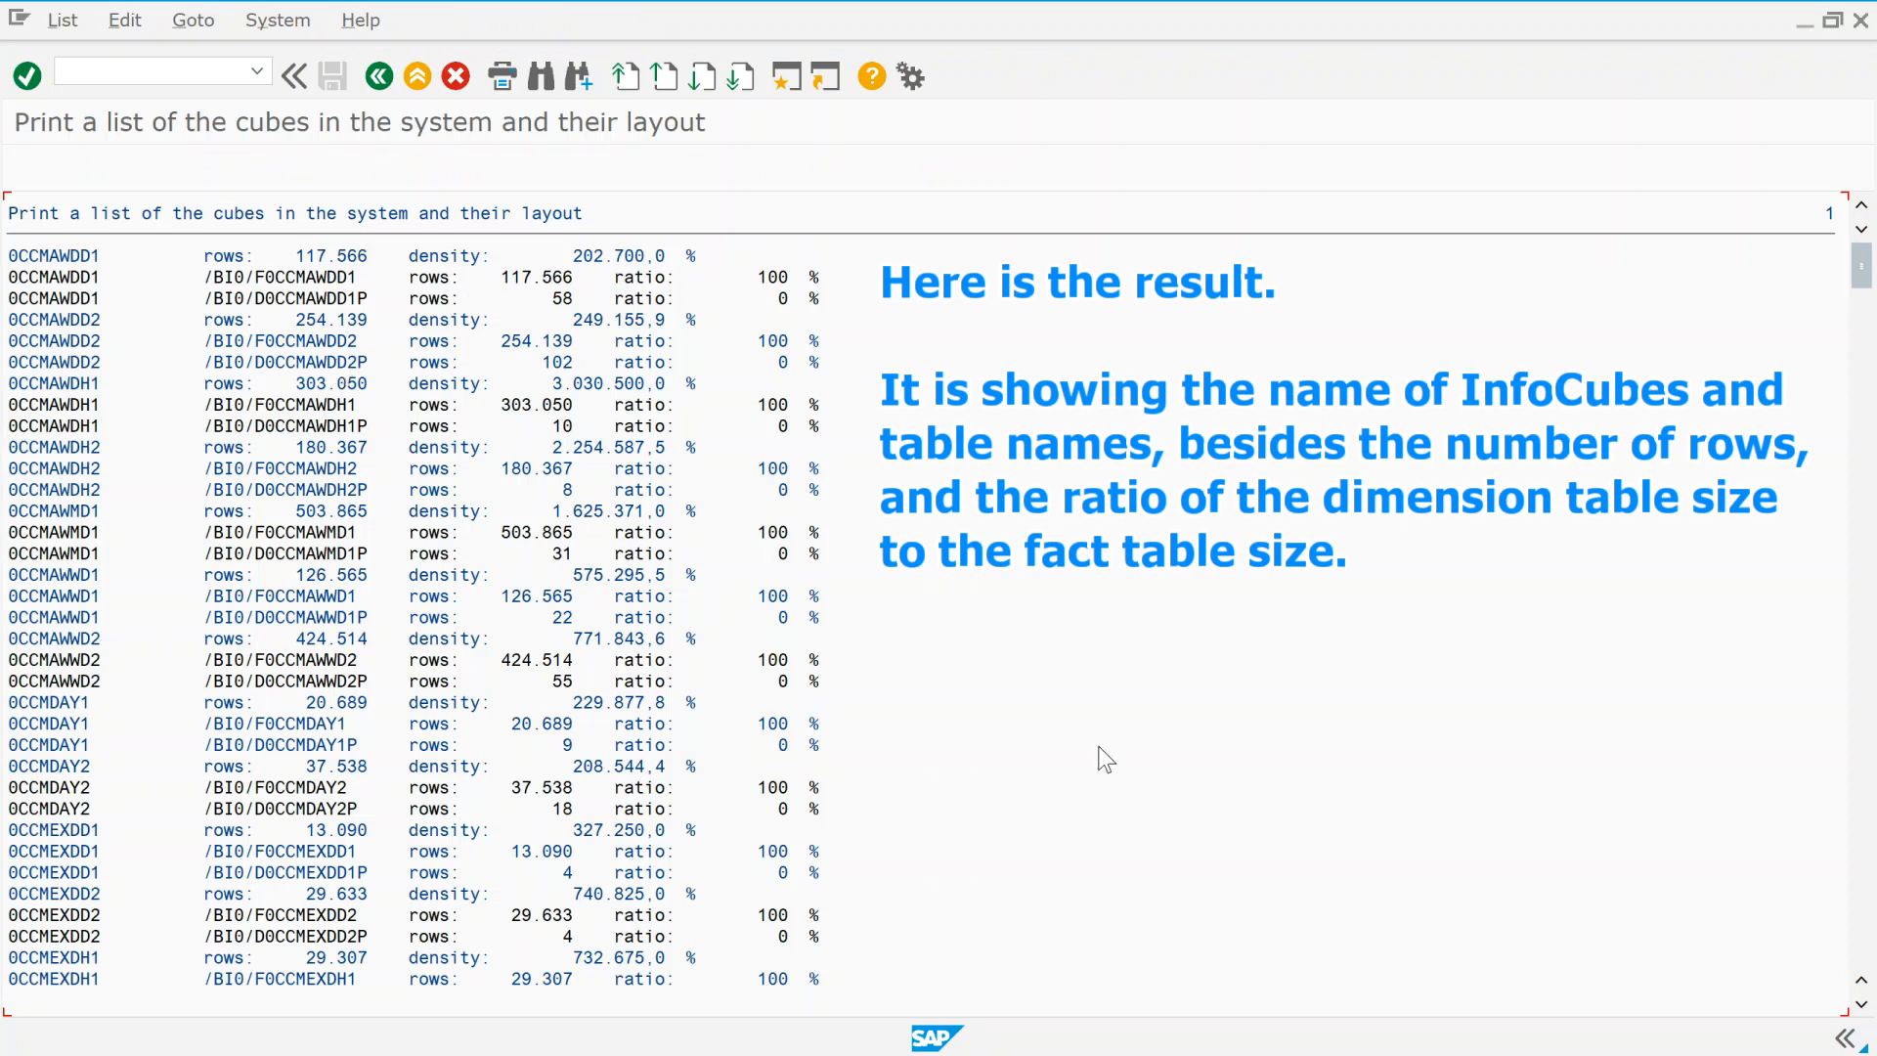
pyautogui.scroll(-3)
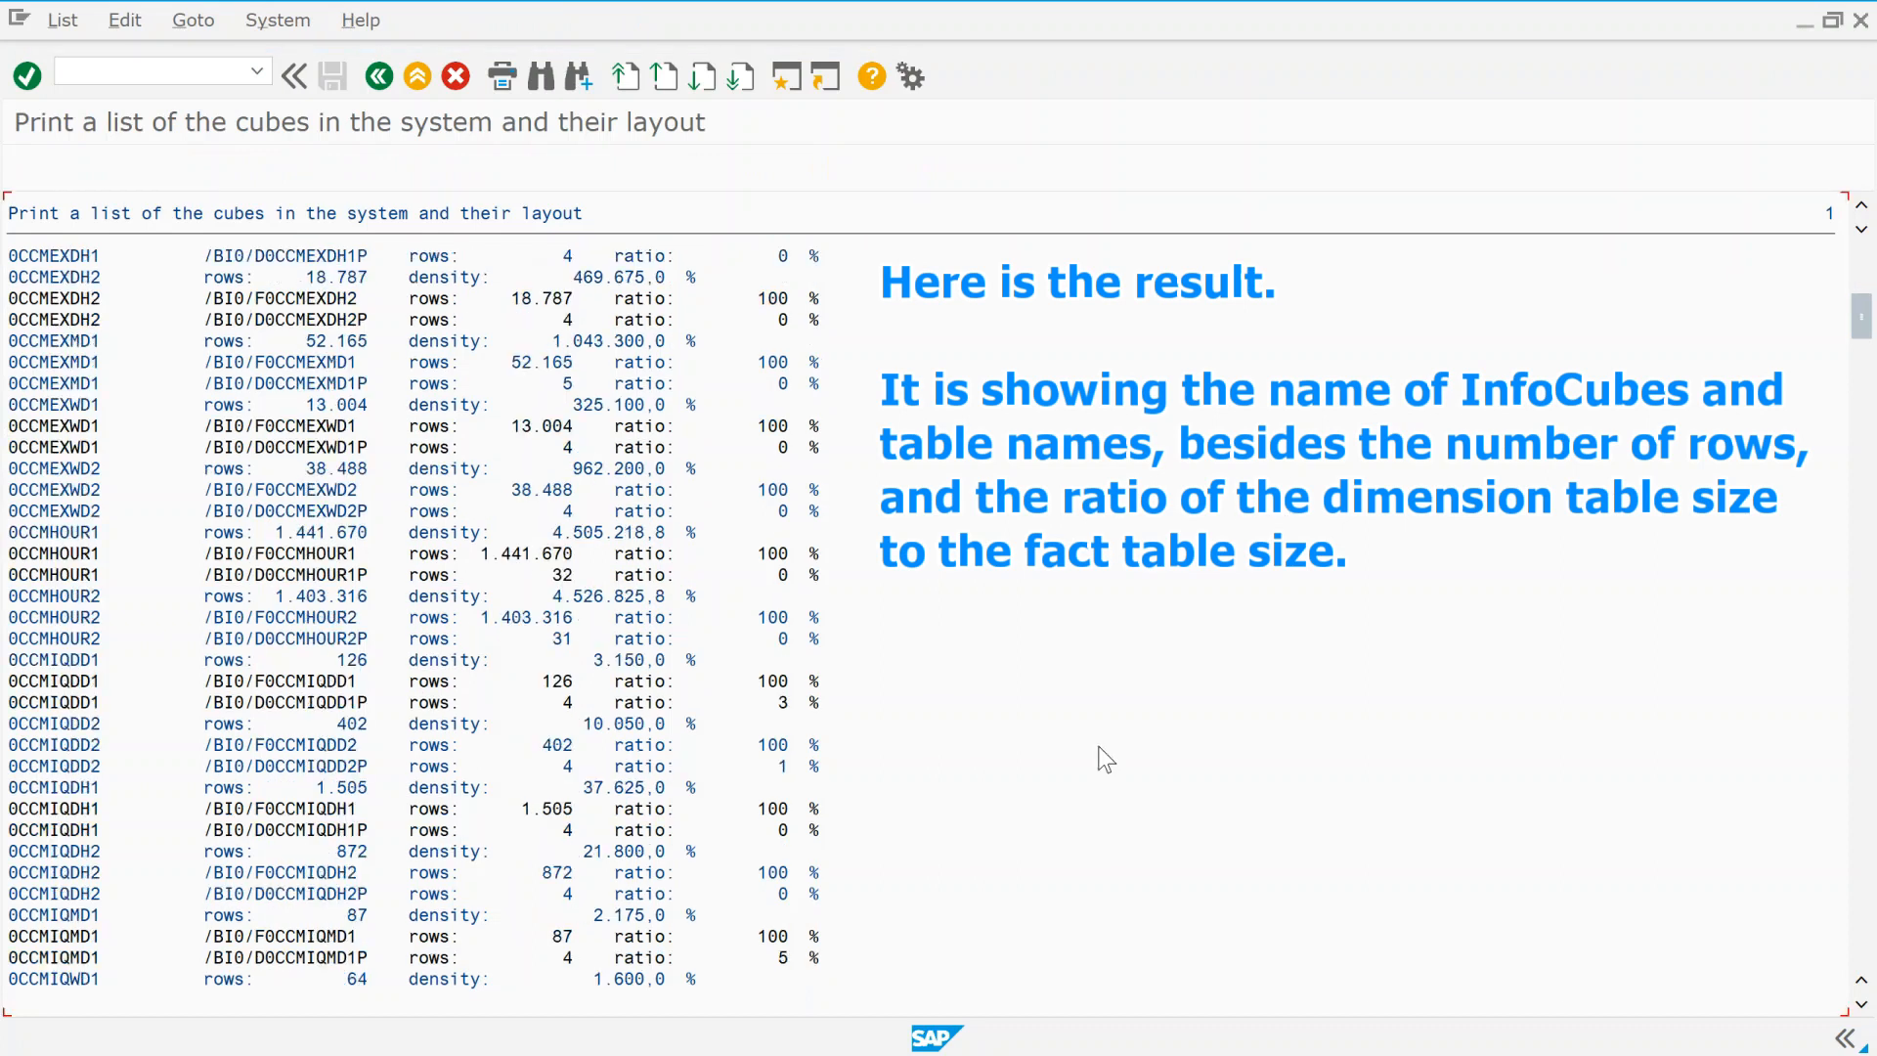
pyautogui.scroll(-3)
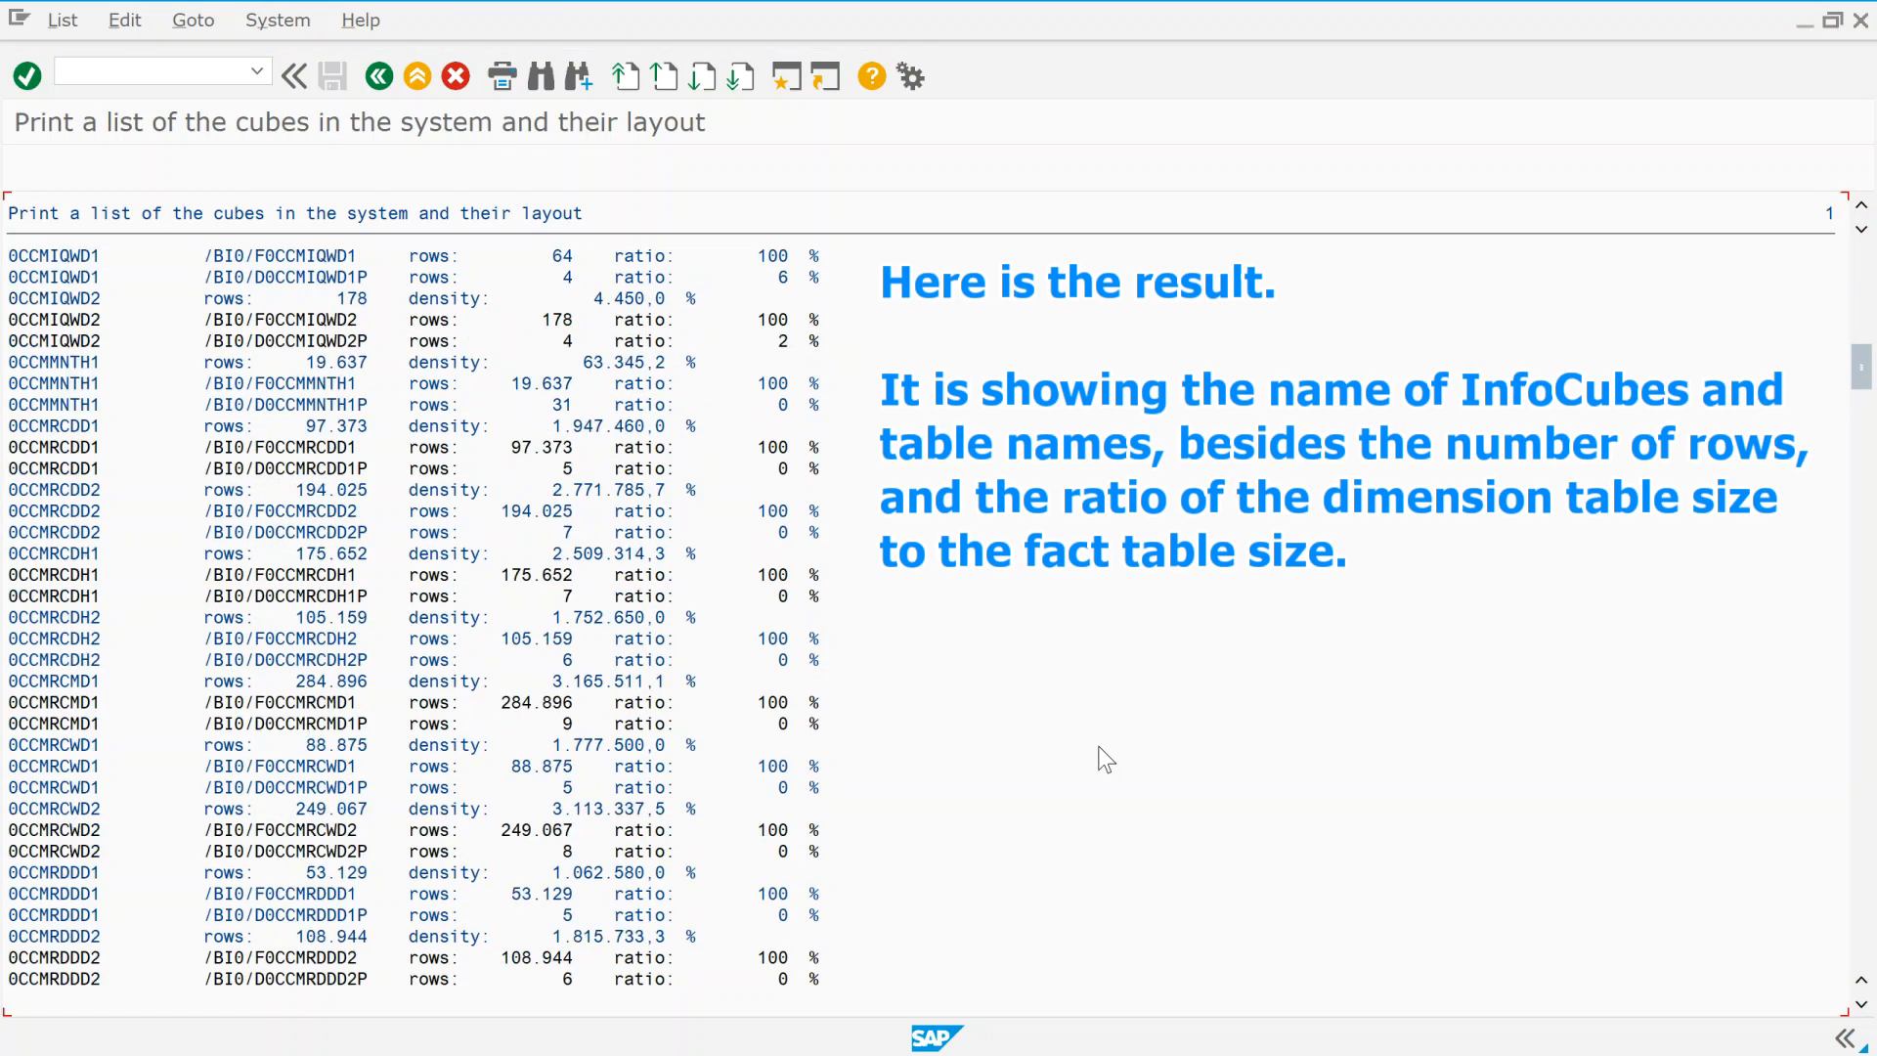
pyautogui.scroll(-3)
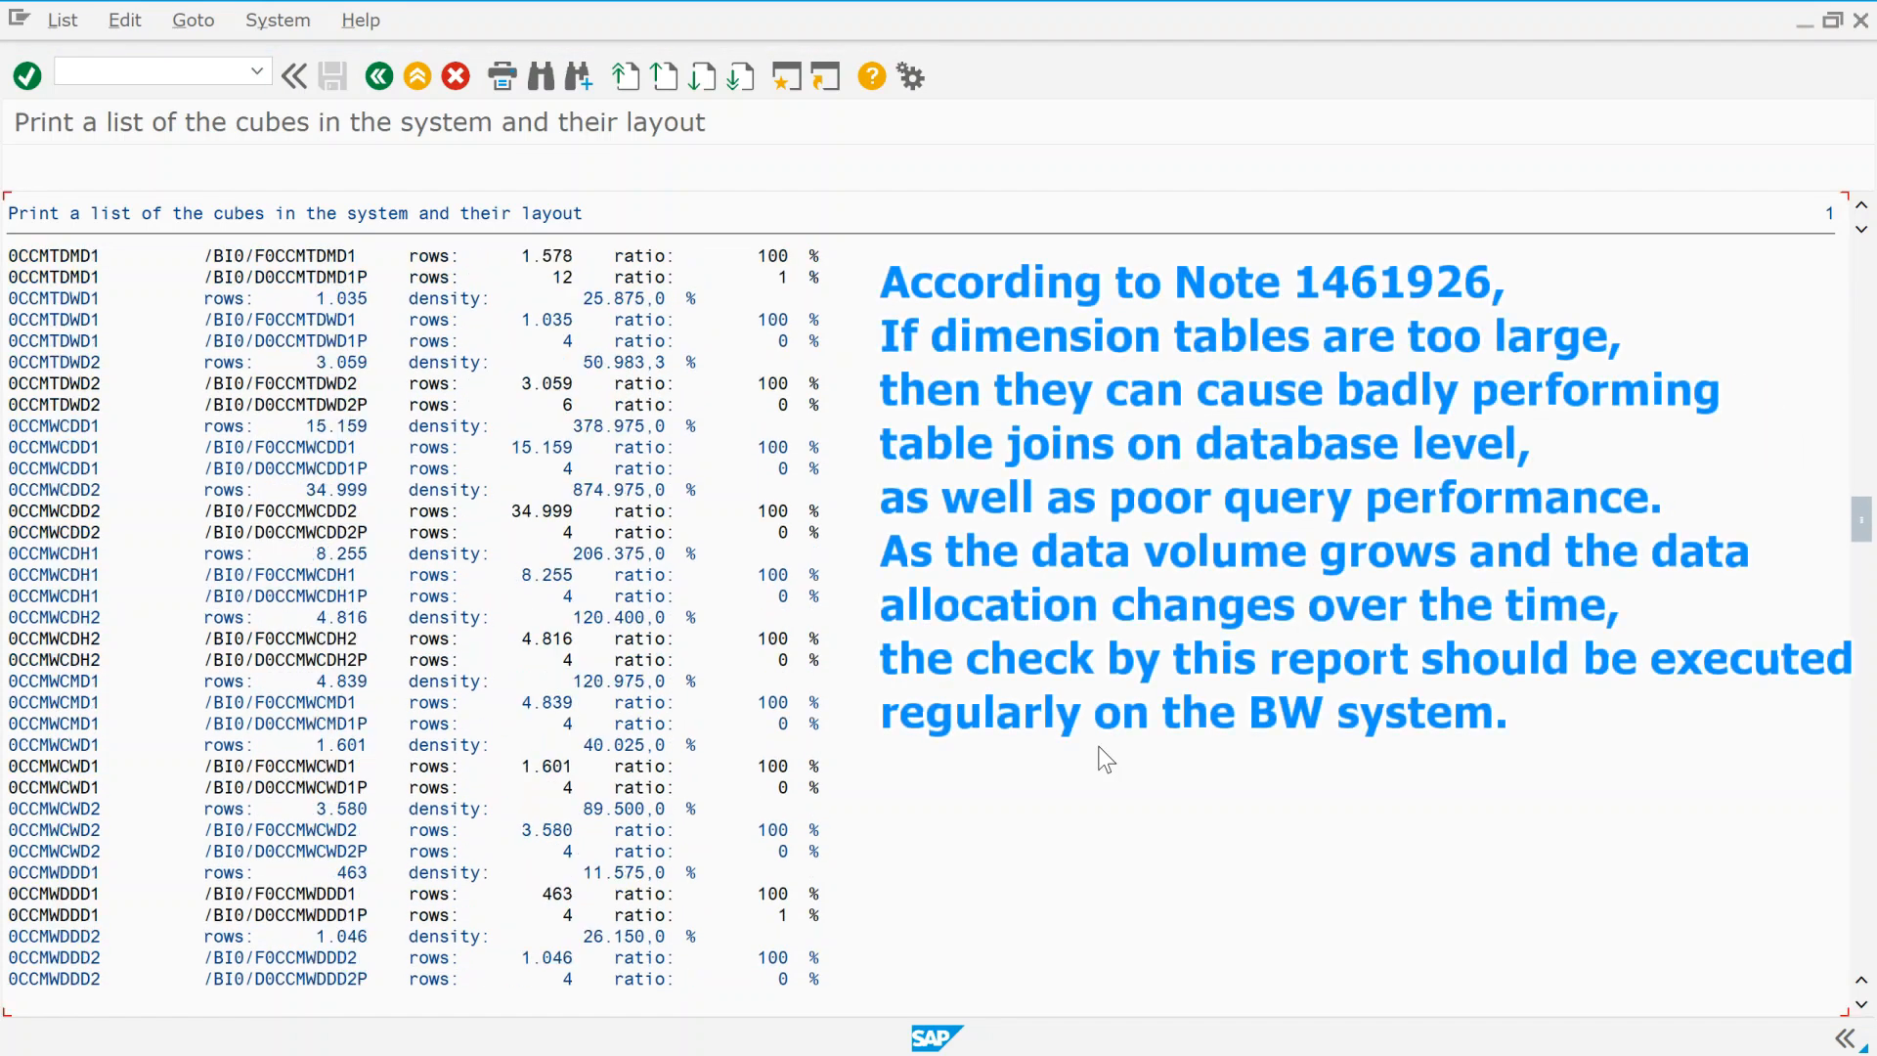
pyautogui.scroll(-3)
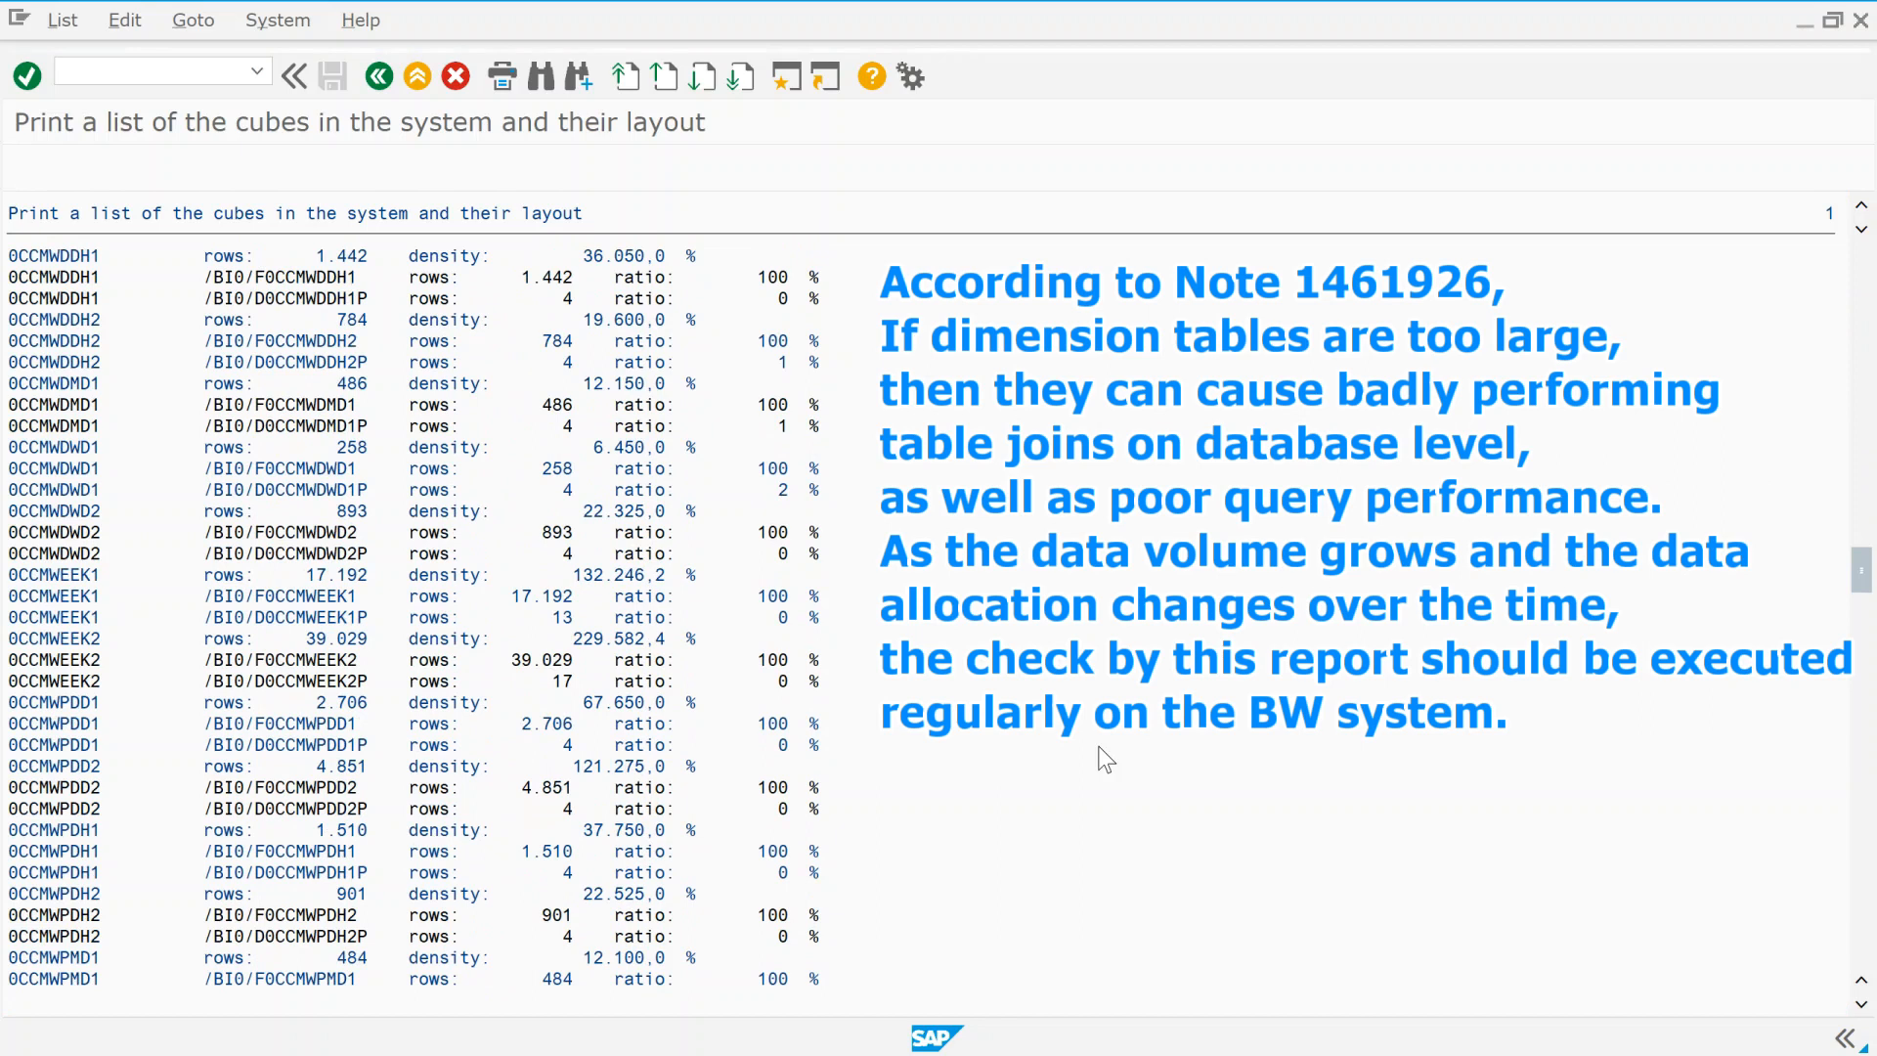
pyautogui.scroll(-3)
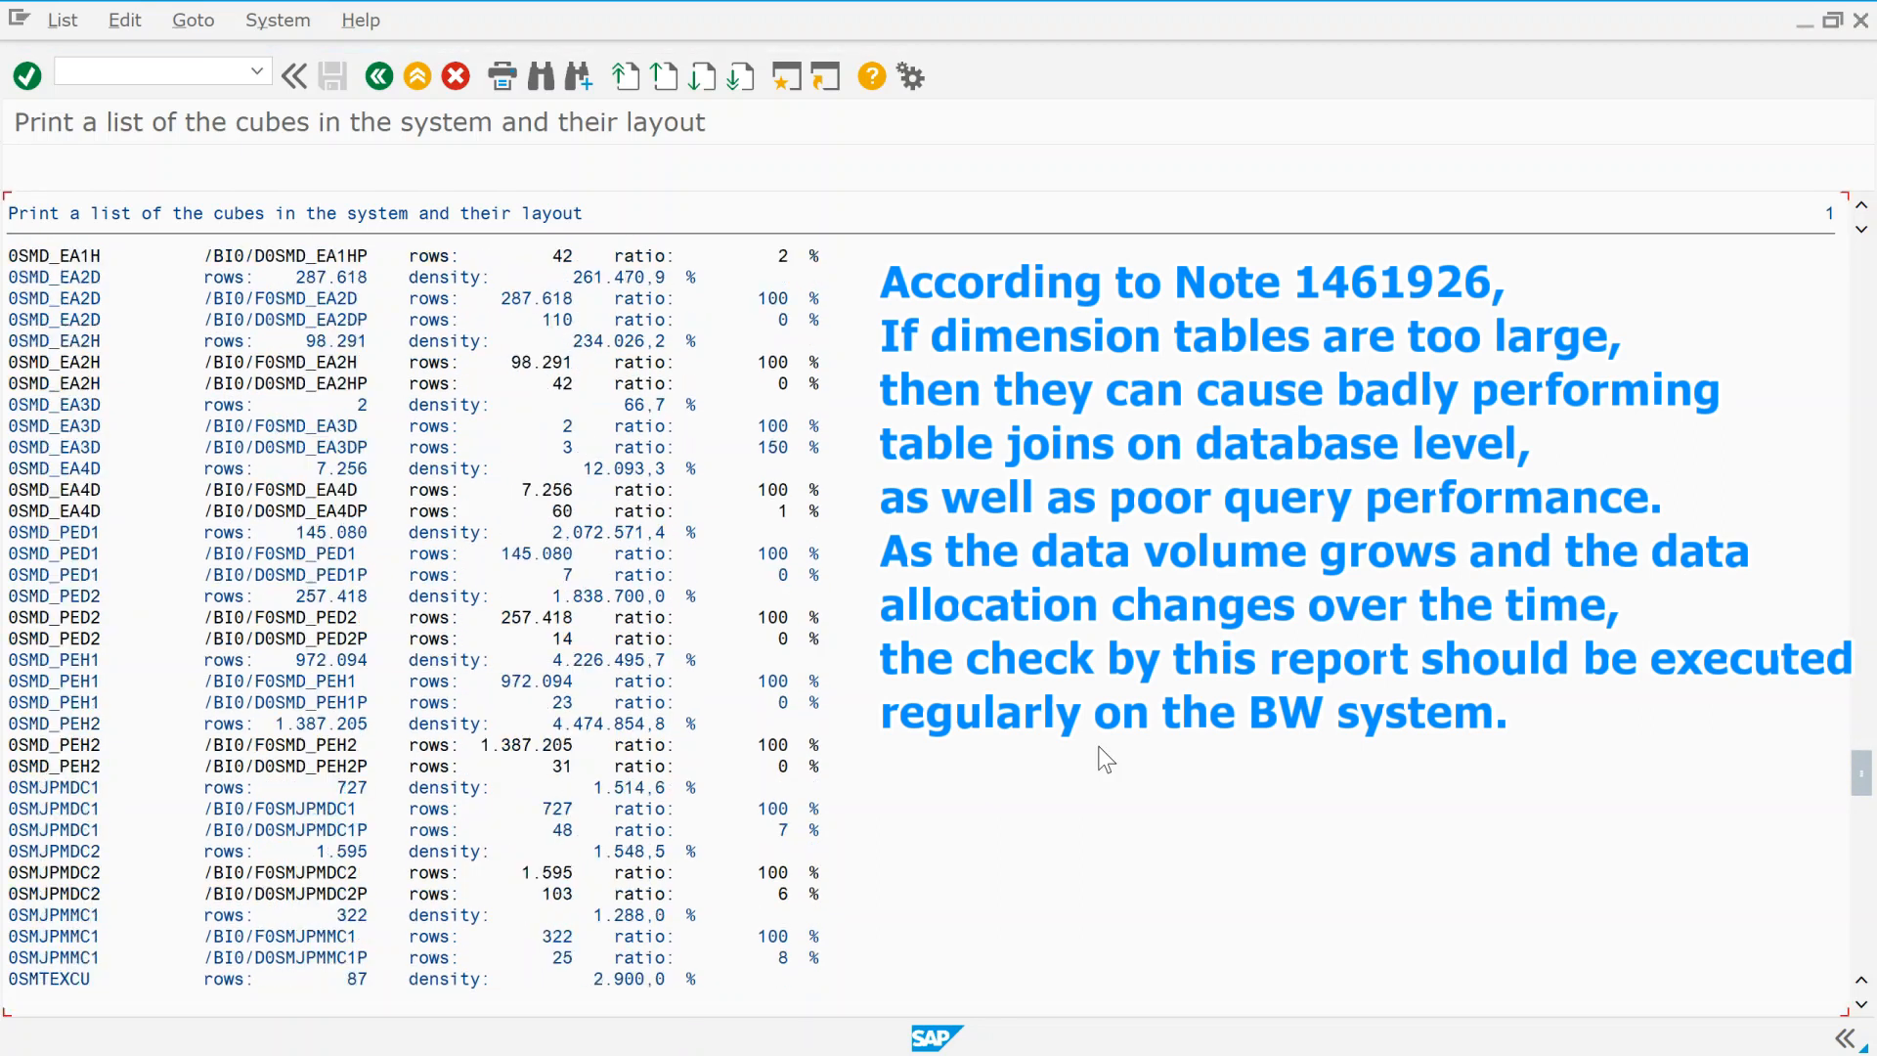
pyautogui.scroll(-3)
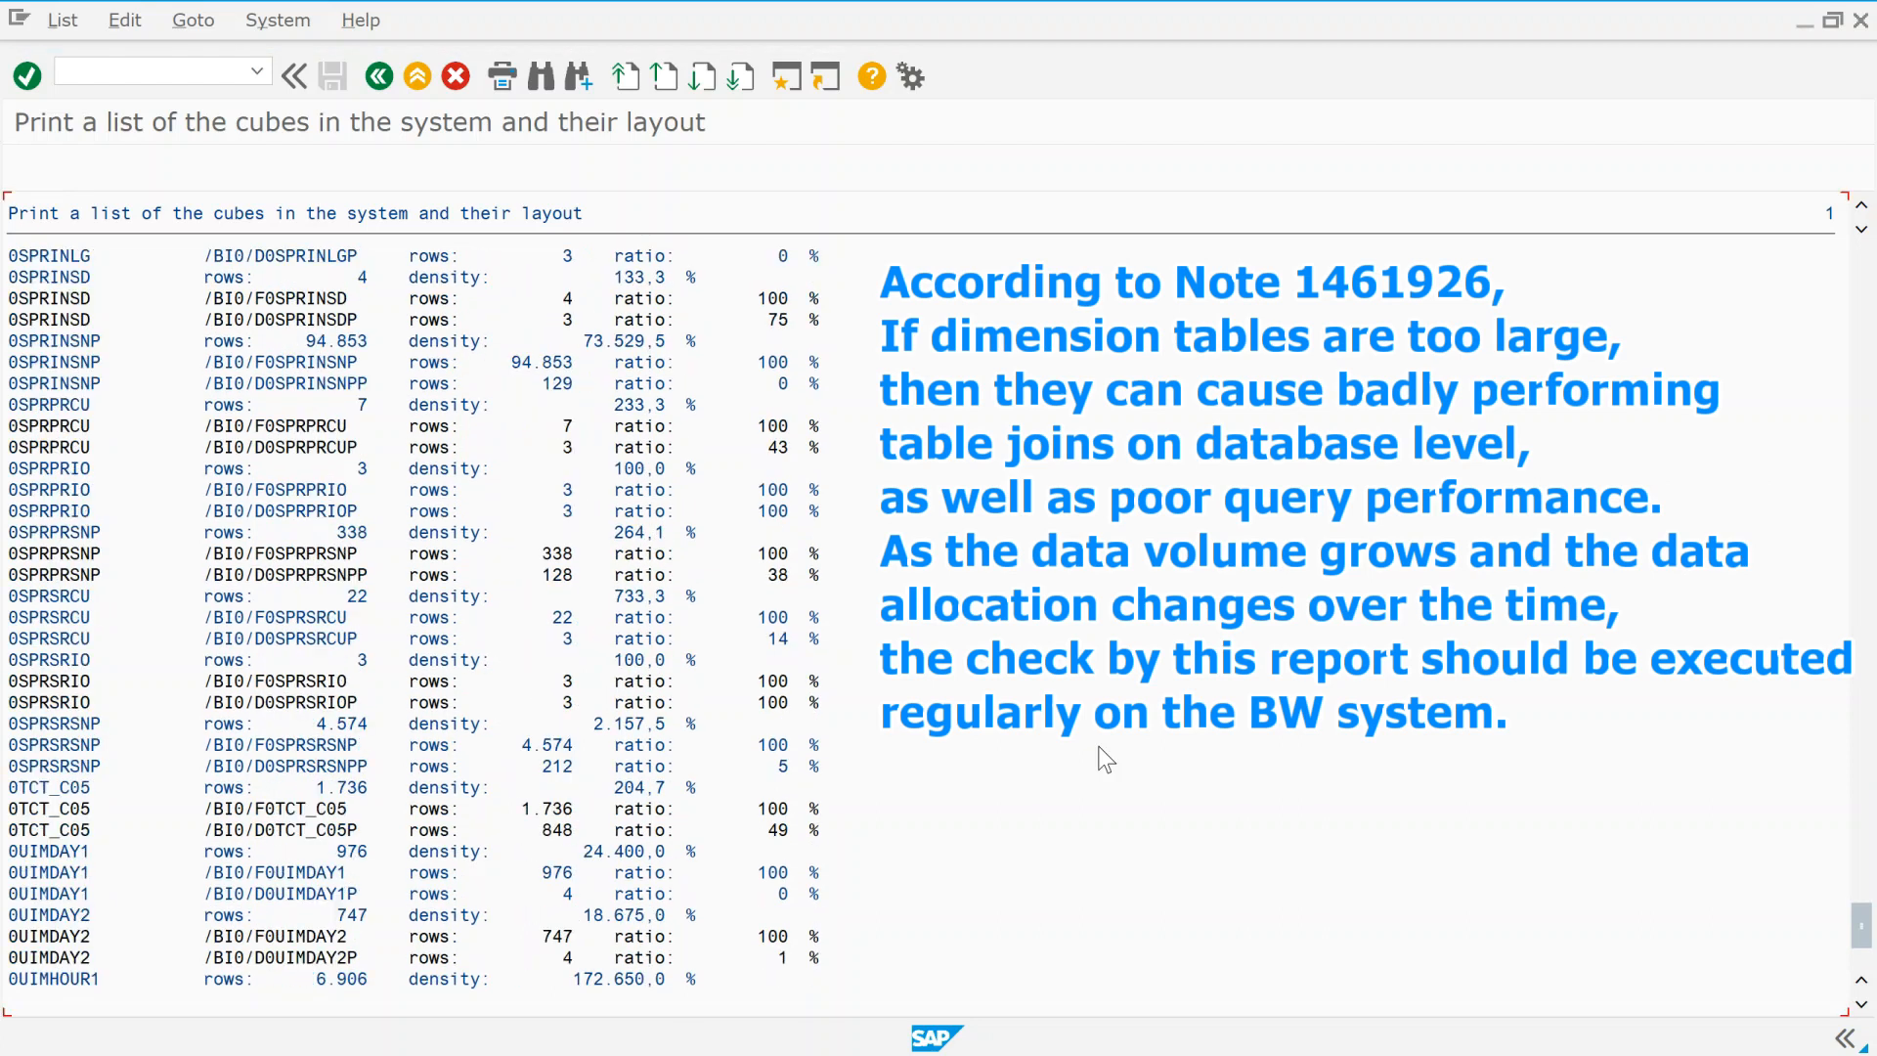
pyautogui.scroll(-3)
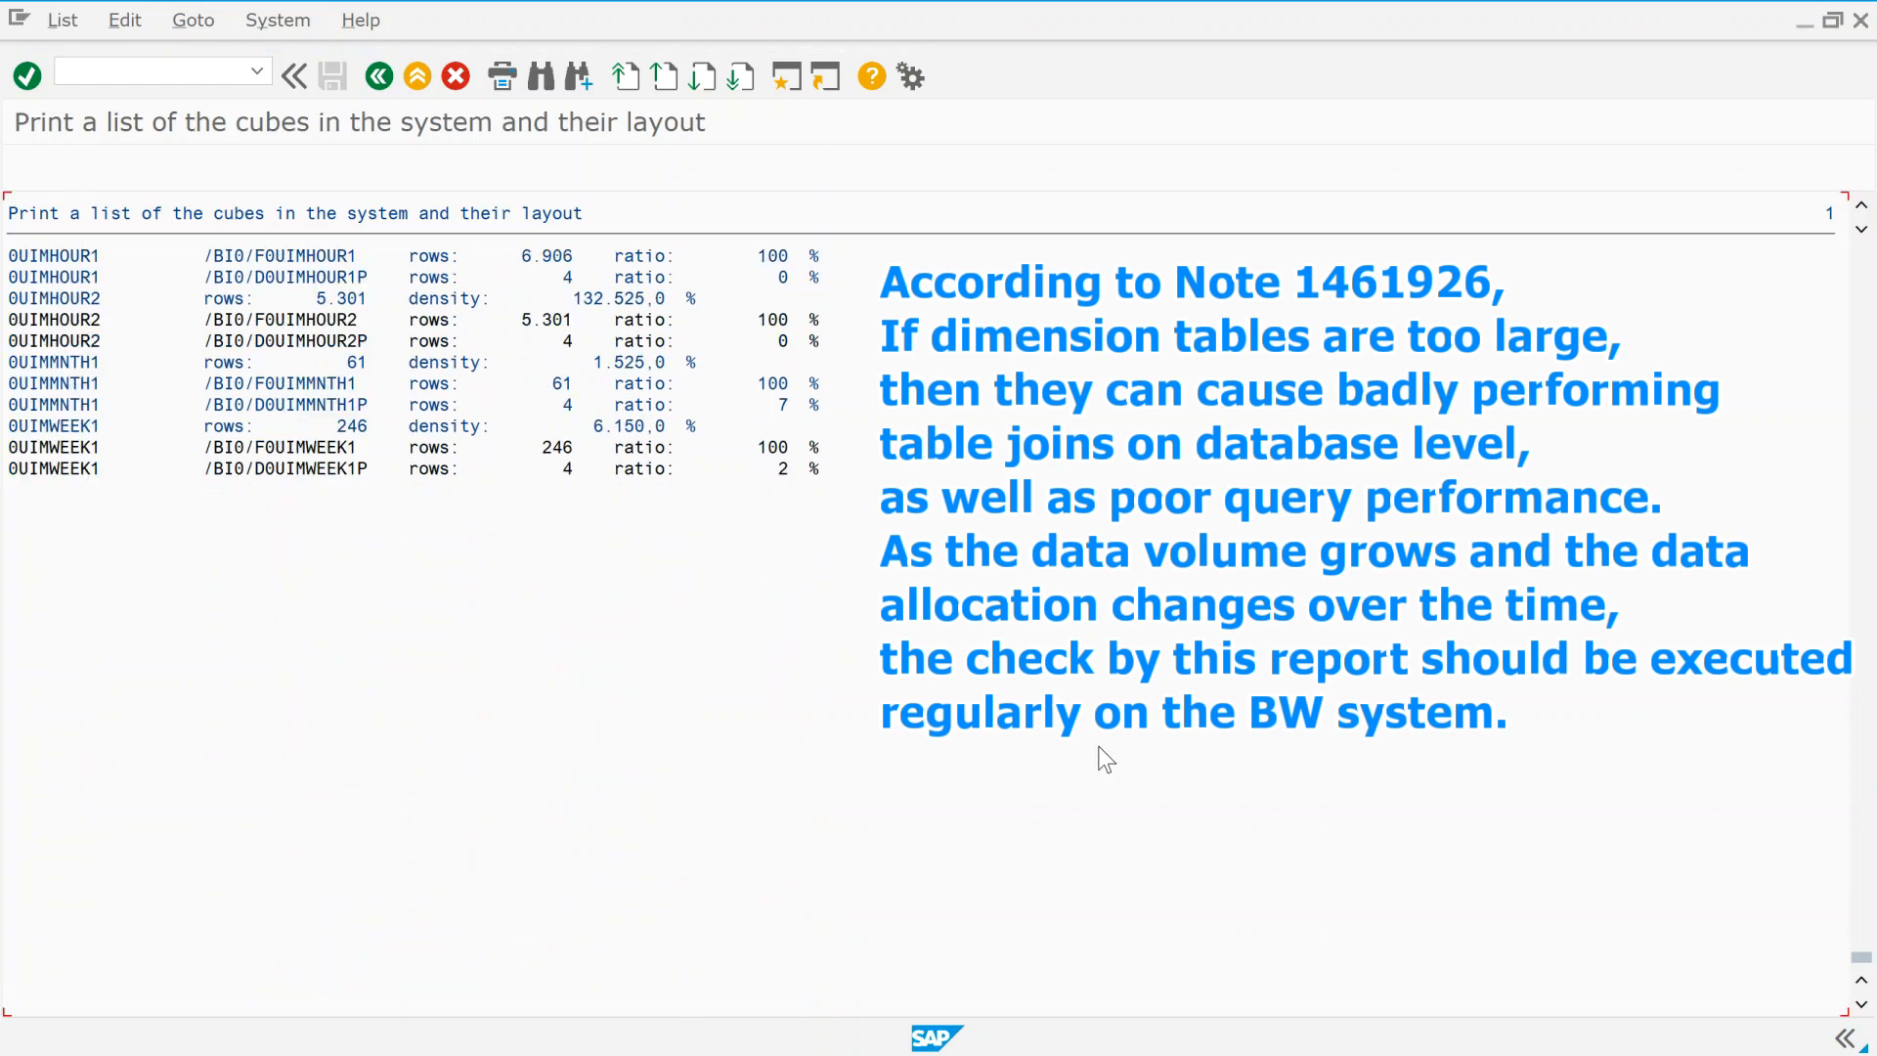
pyautogui.scroll(-3)
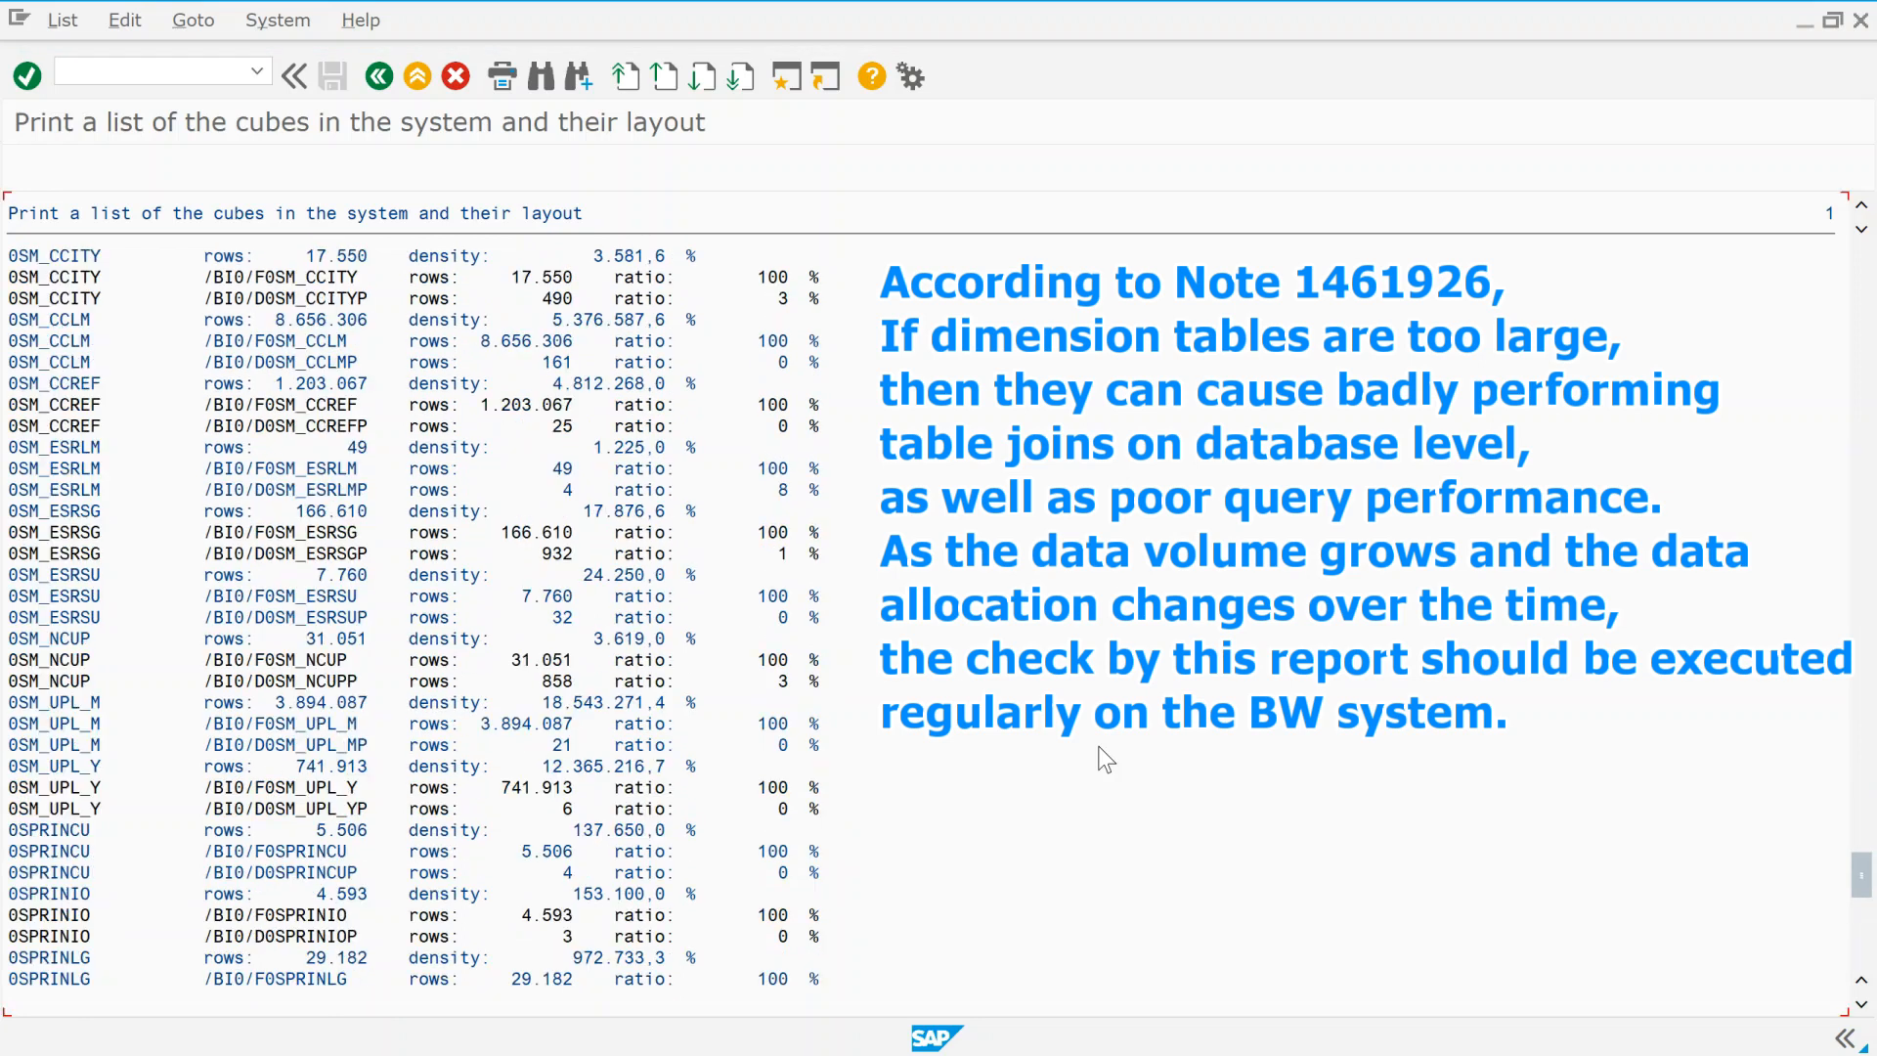
pyautogui.scroll(-3)
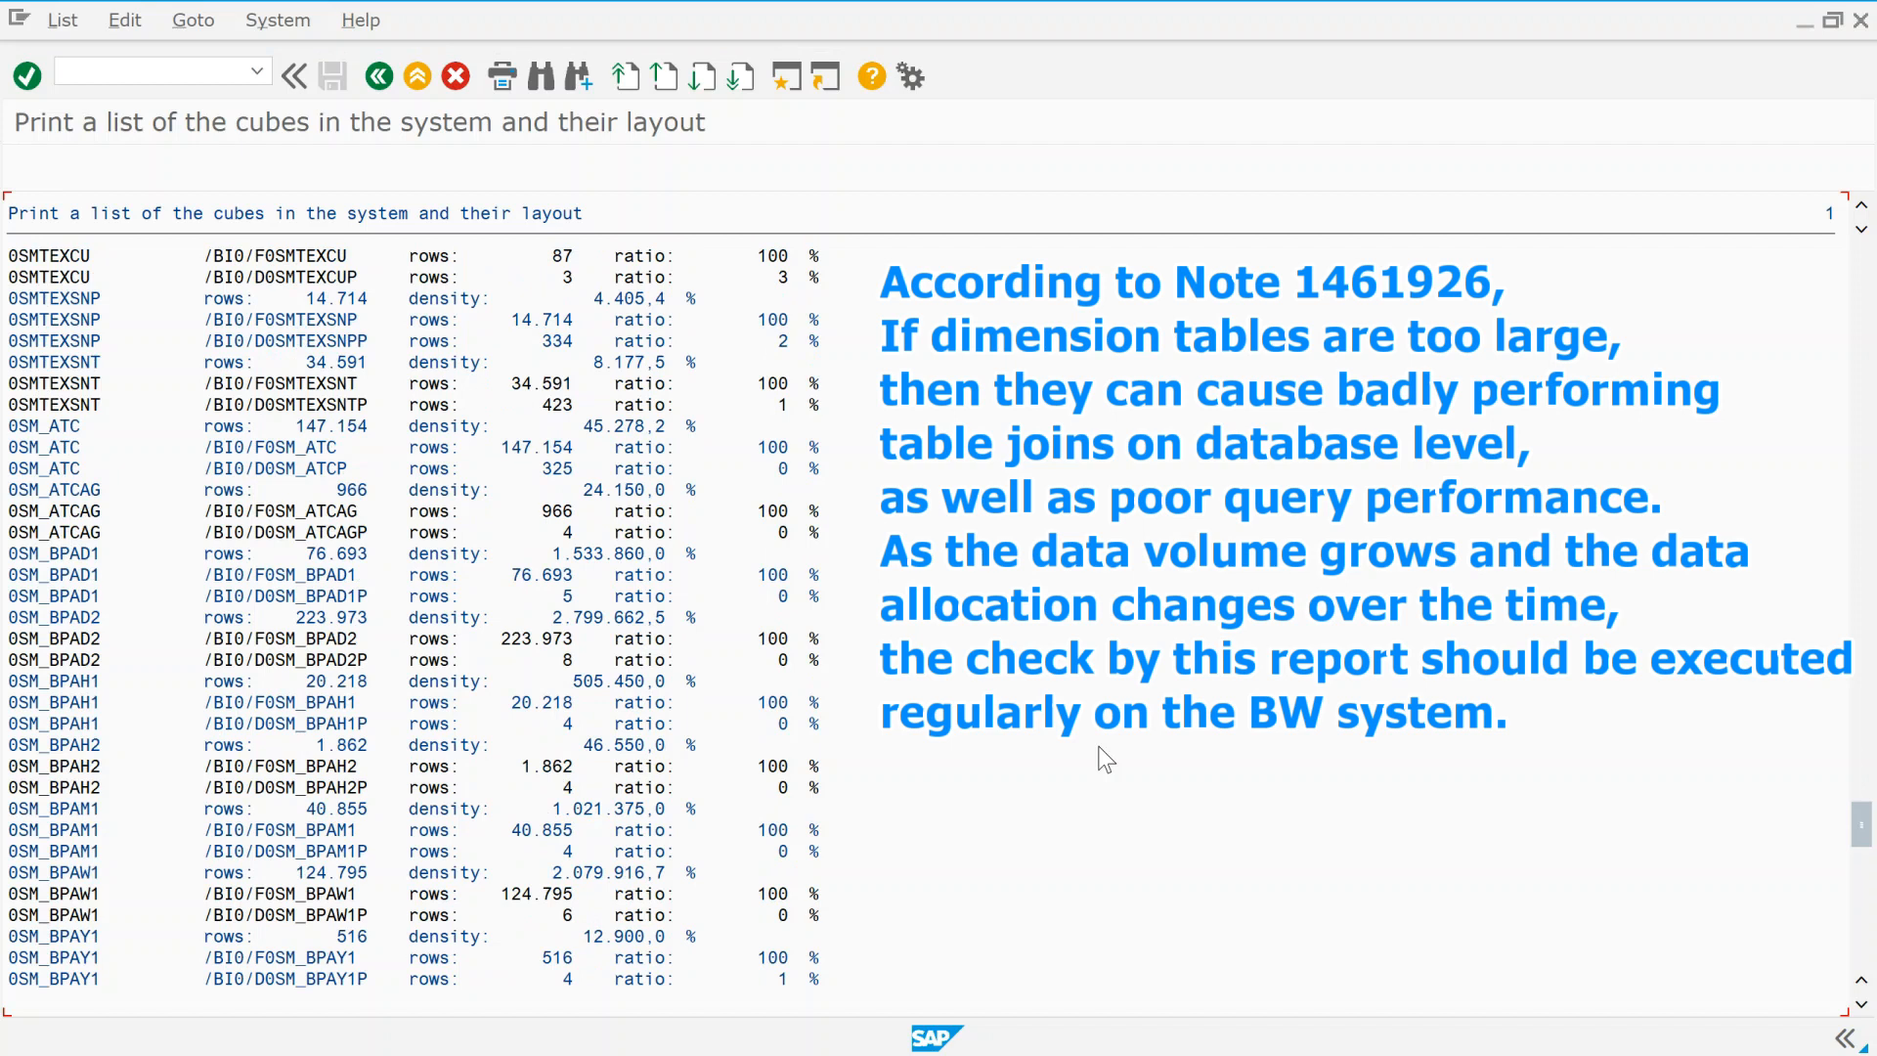
pyautogui.scroll(-3)
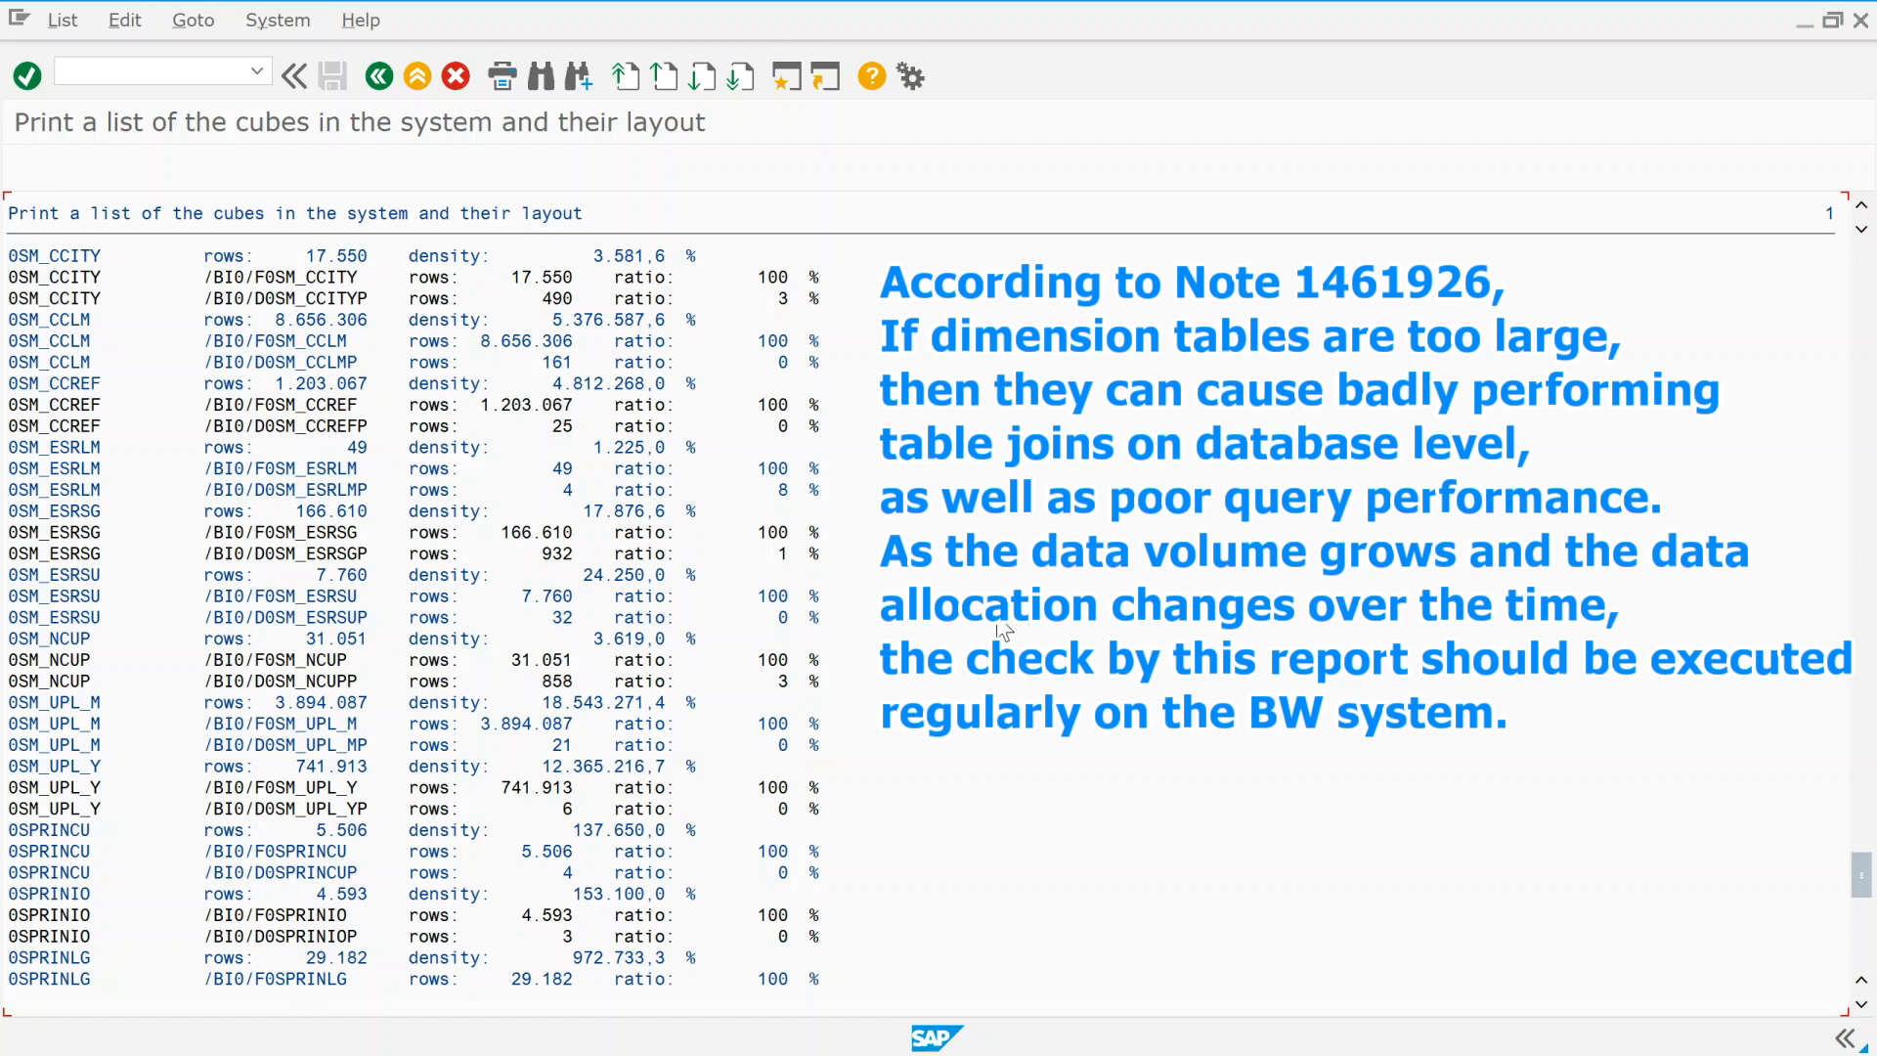
pyautogui.moveTo(167, 399)
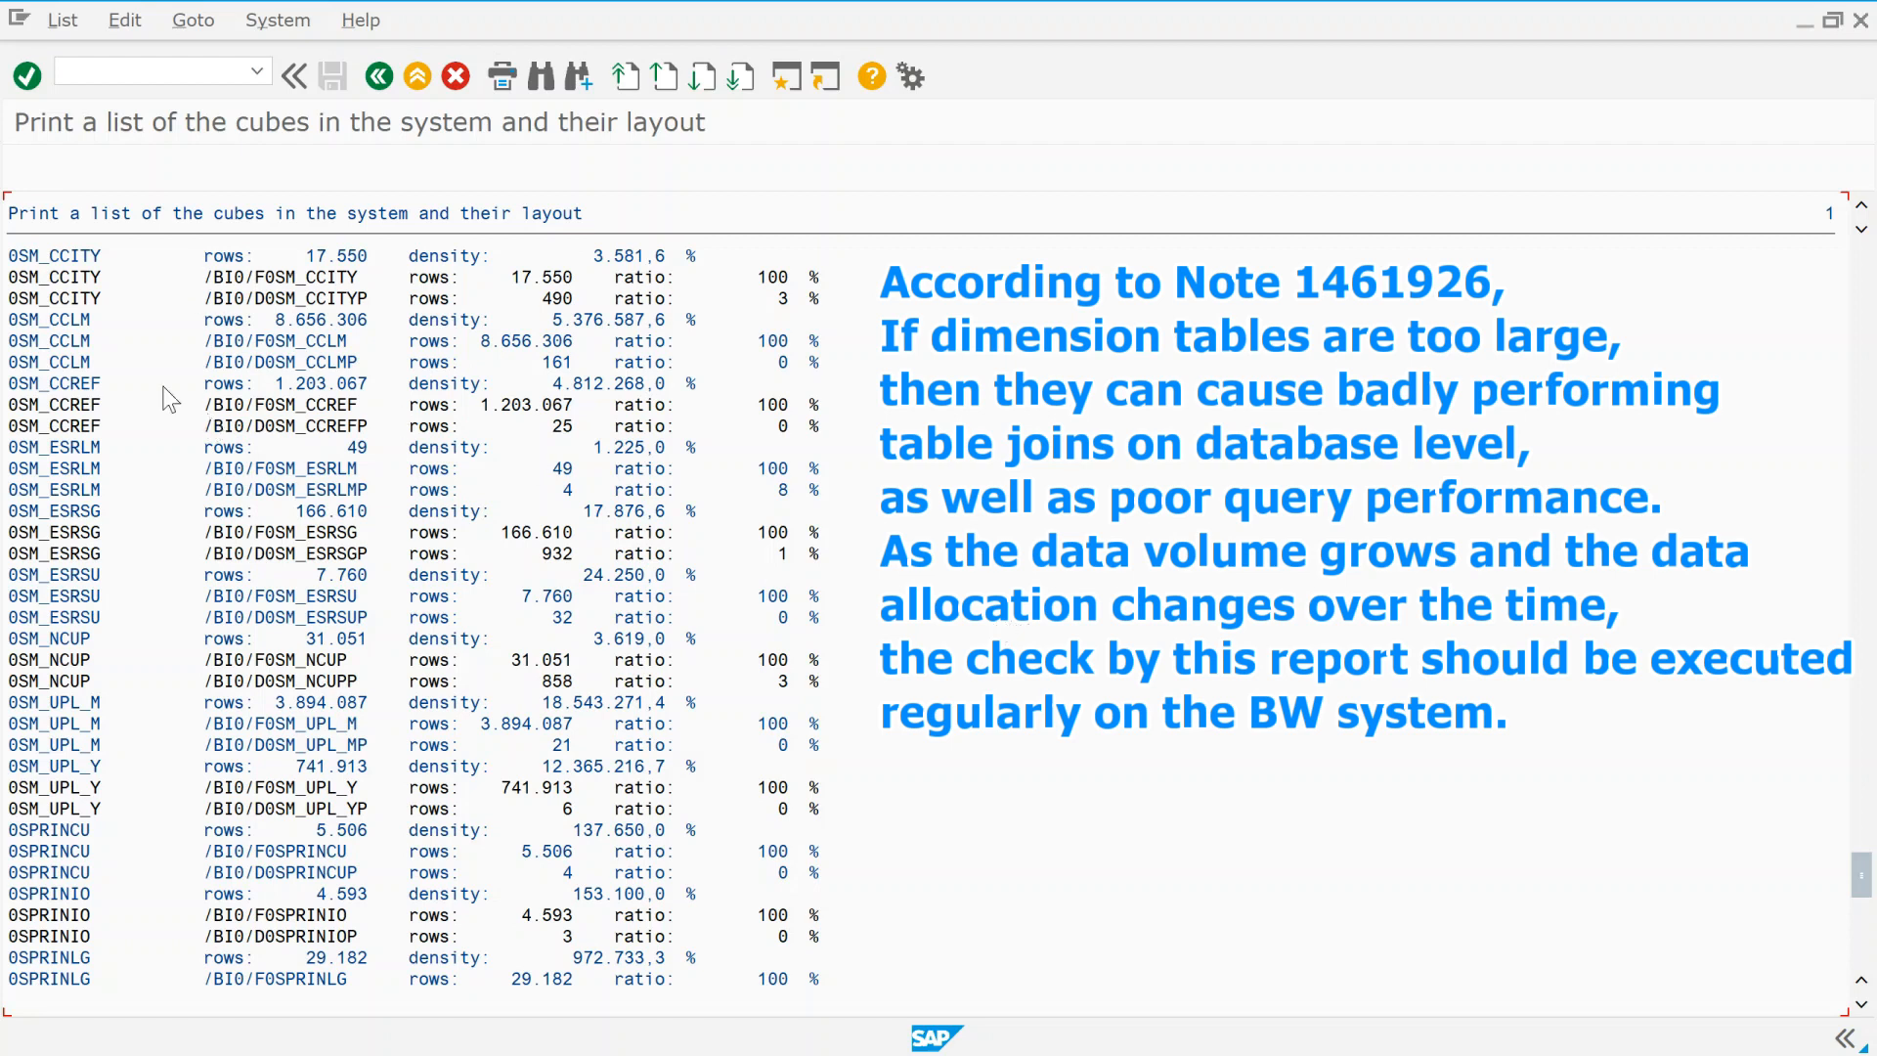
pyautogui.moveTo(175, 782)
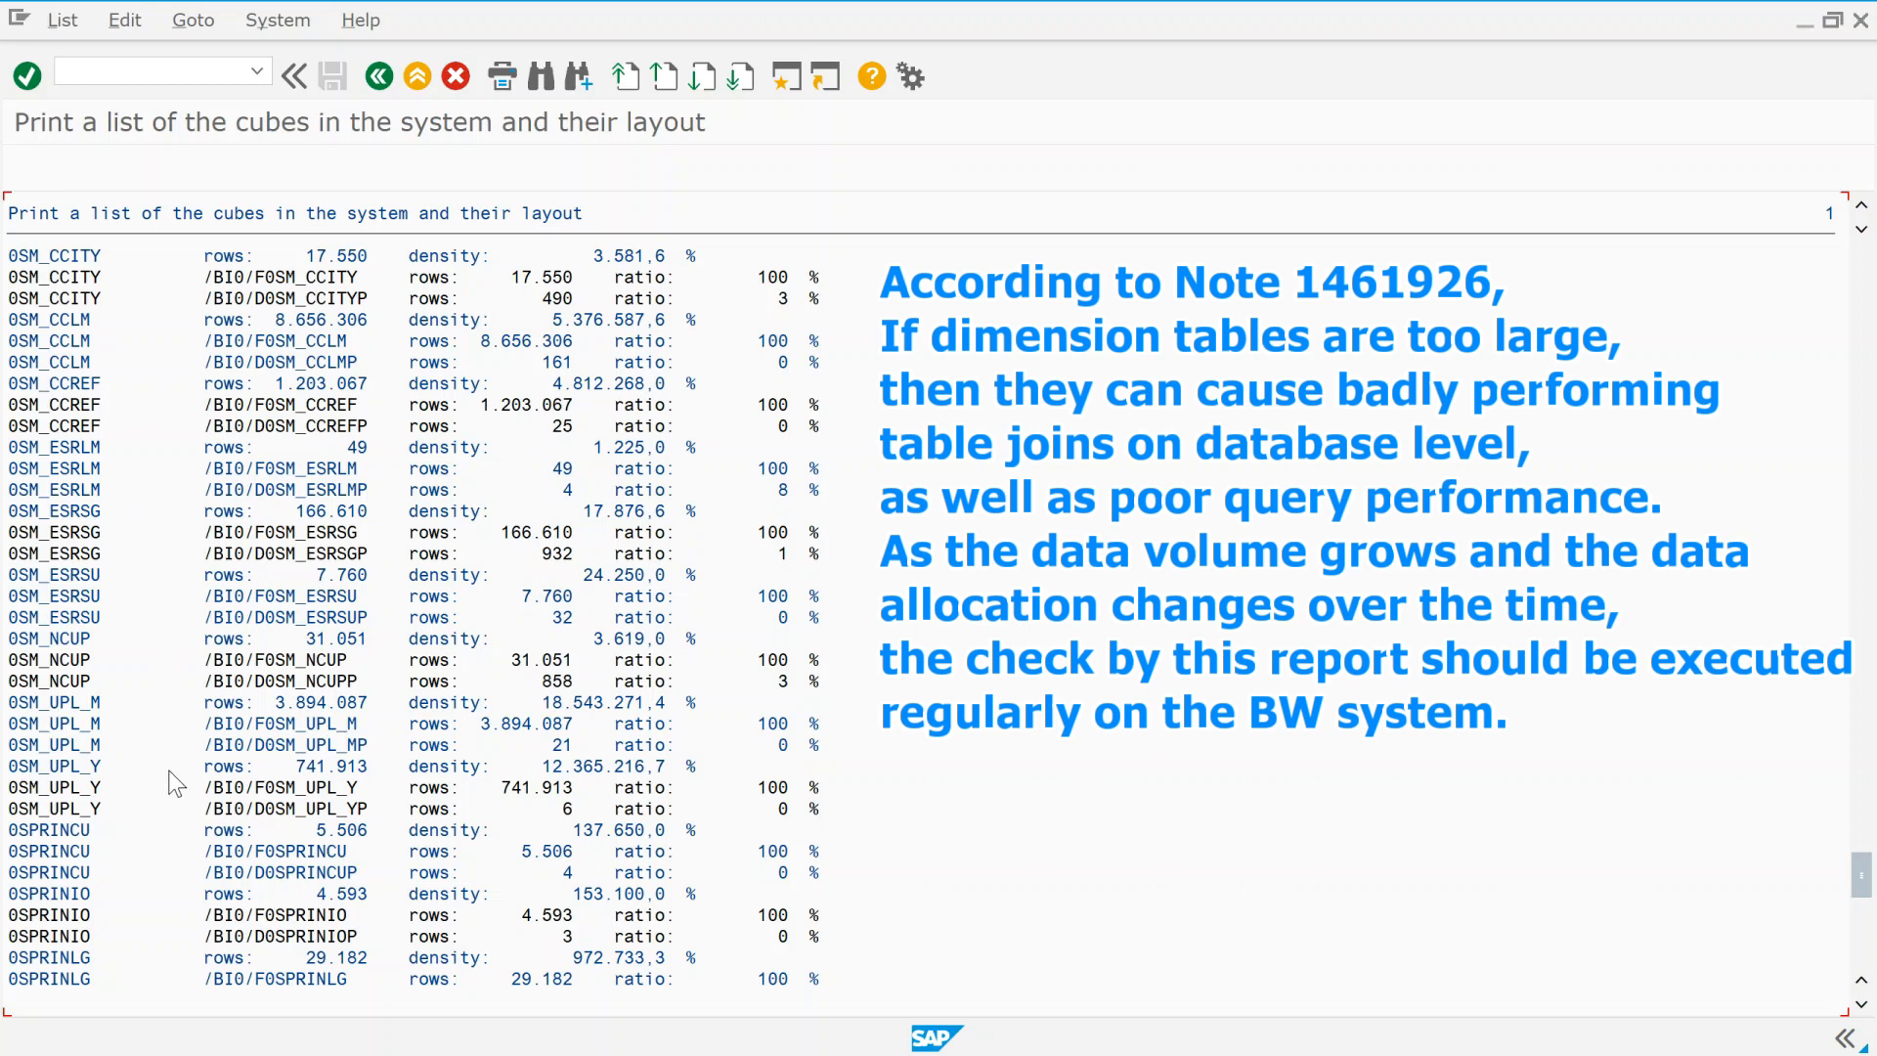
pyautogui.moveTo(217, 731)
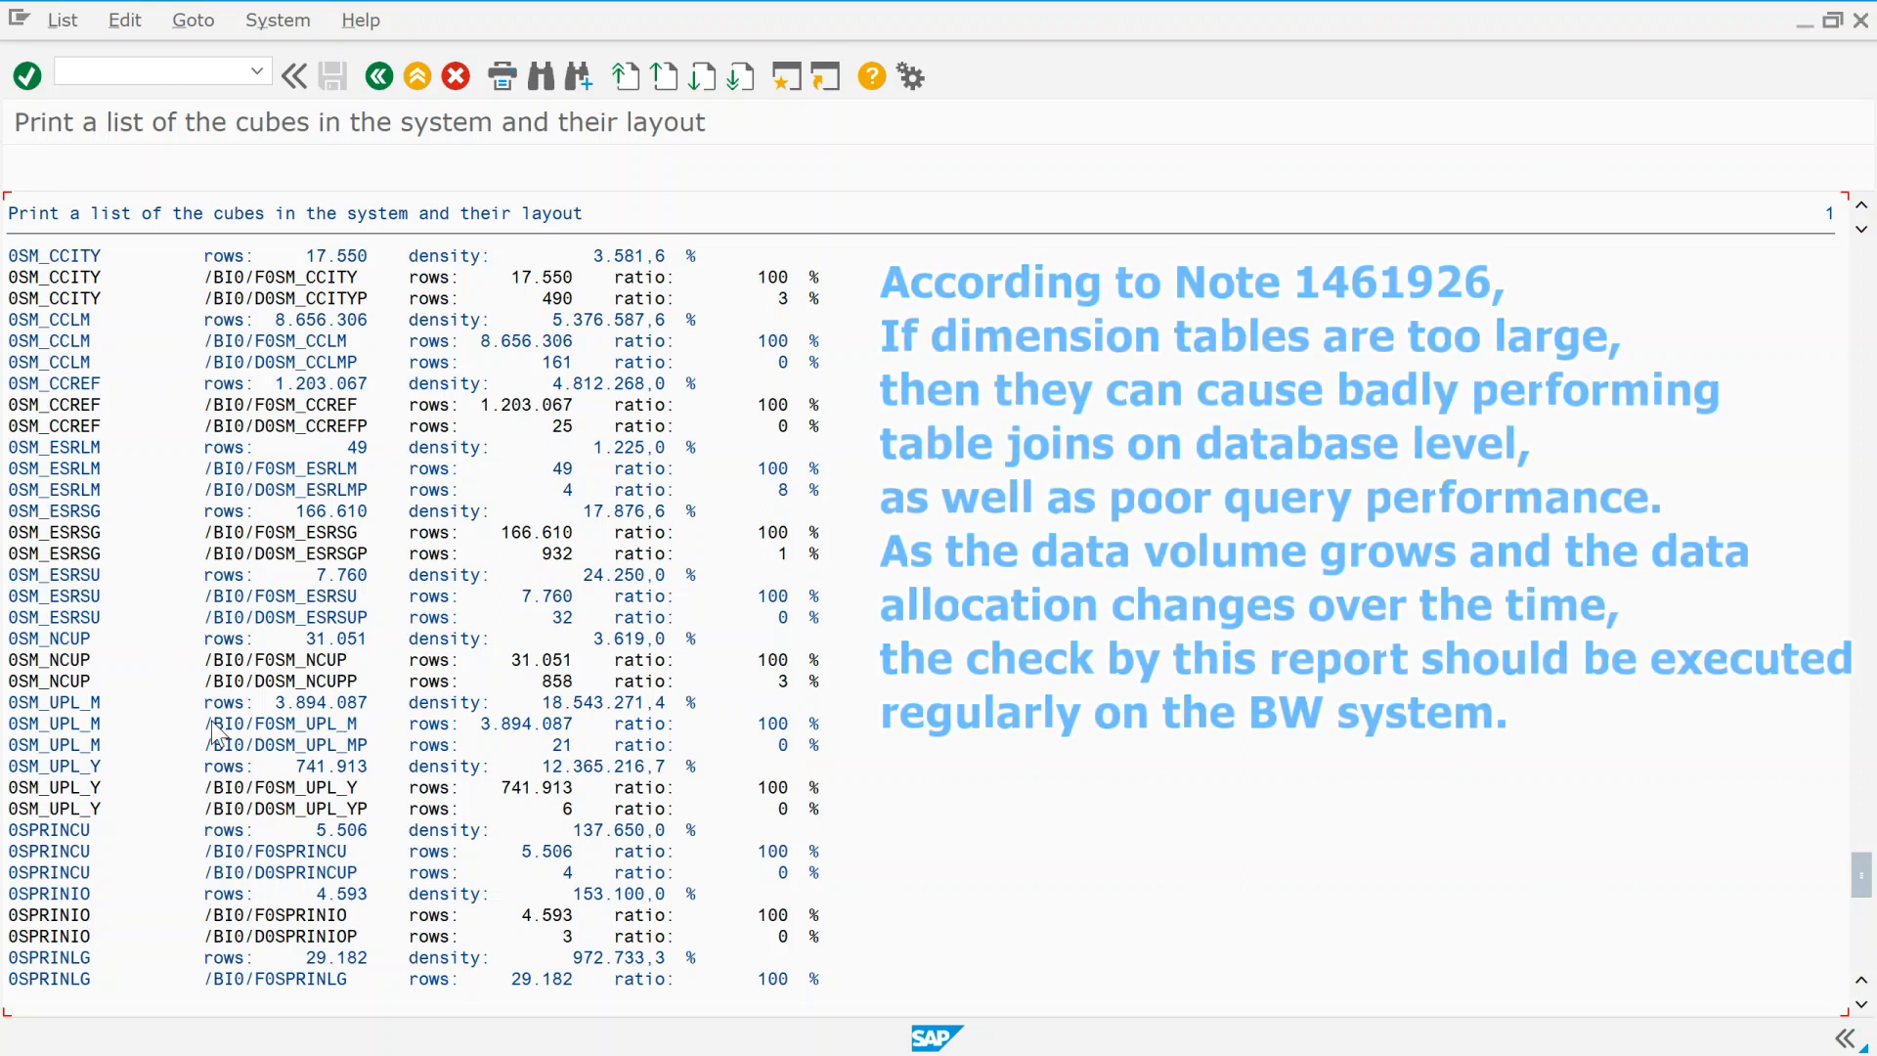
# Copy fact table name /BI0/F0SM_UPL_M and go to the SE16 Data Browser
pyautogui.doubleClick(280, 723)
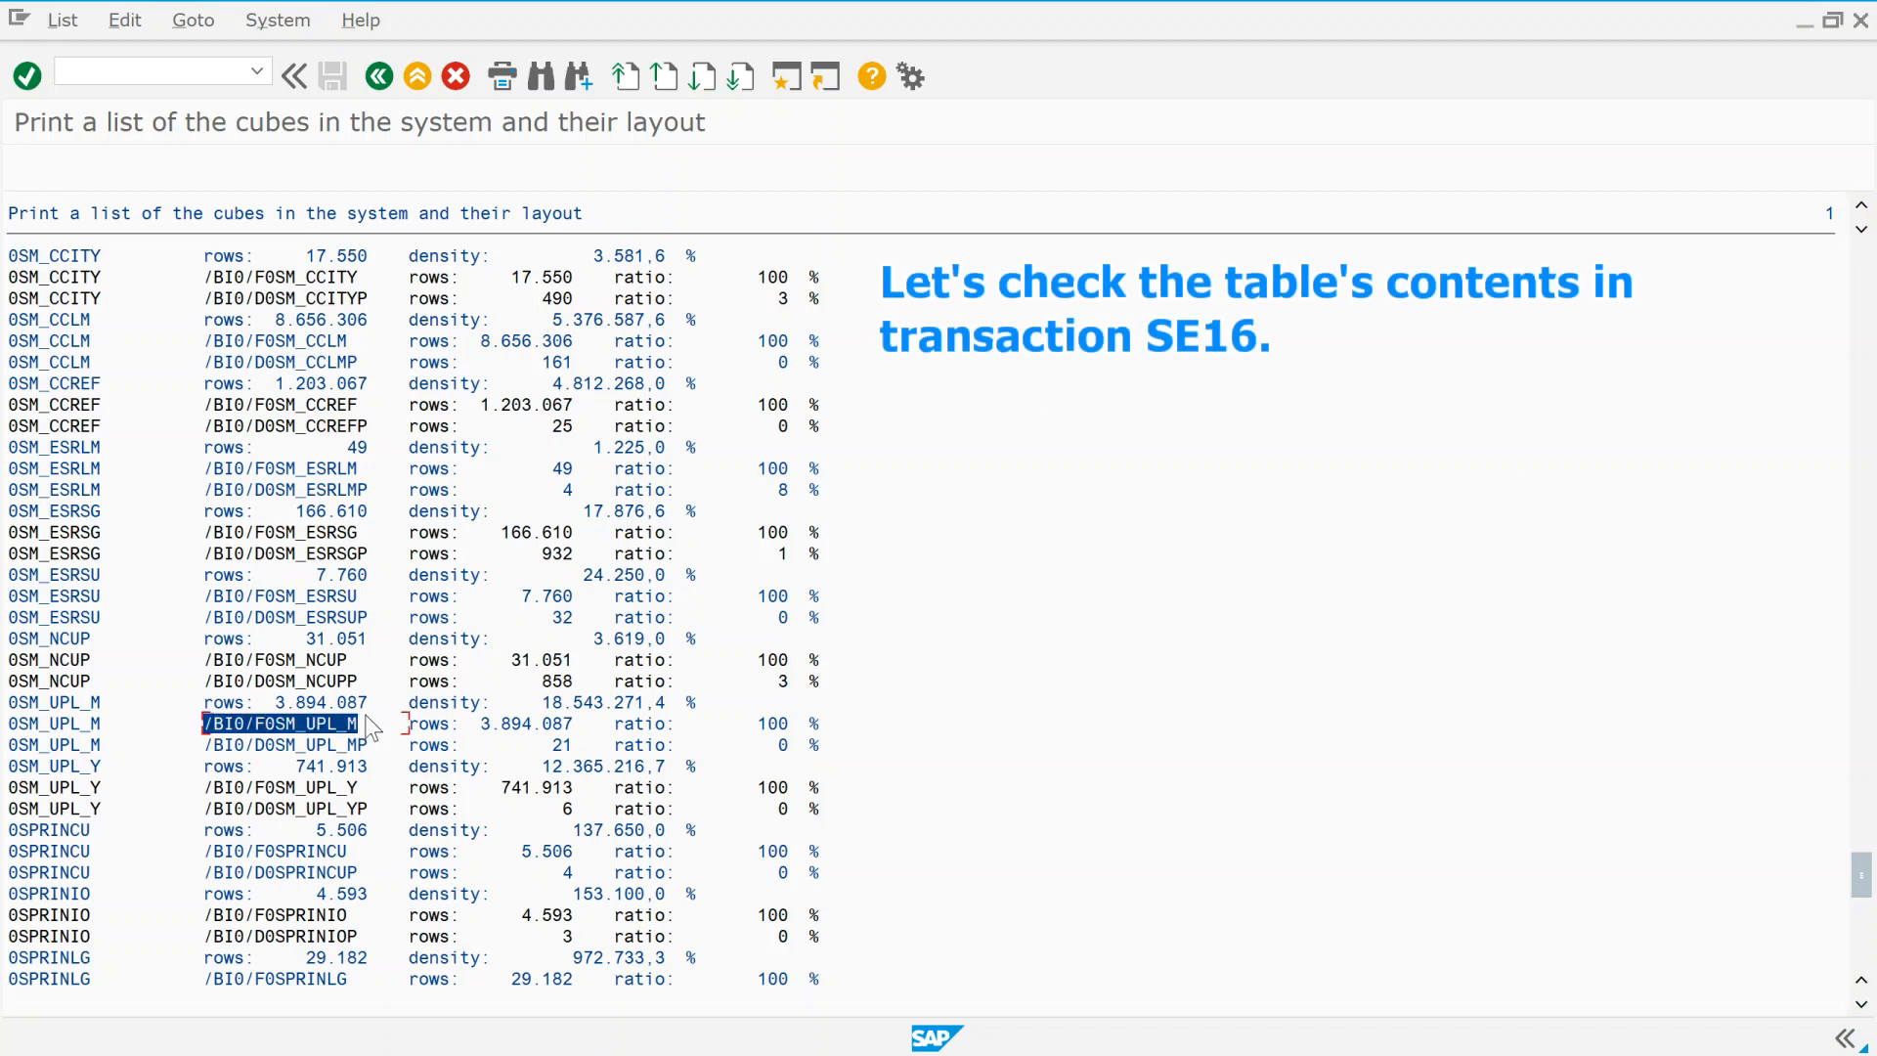
pyautogui.click(144, 73)
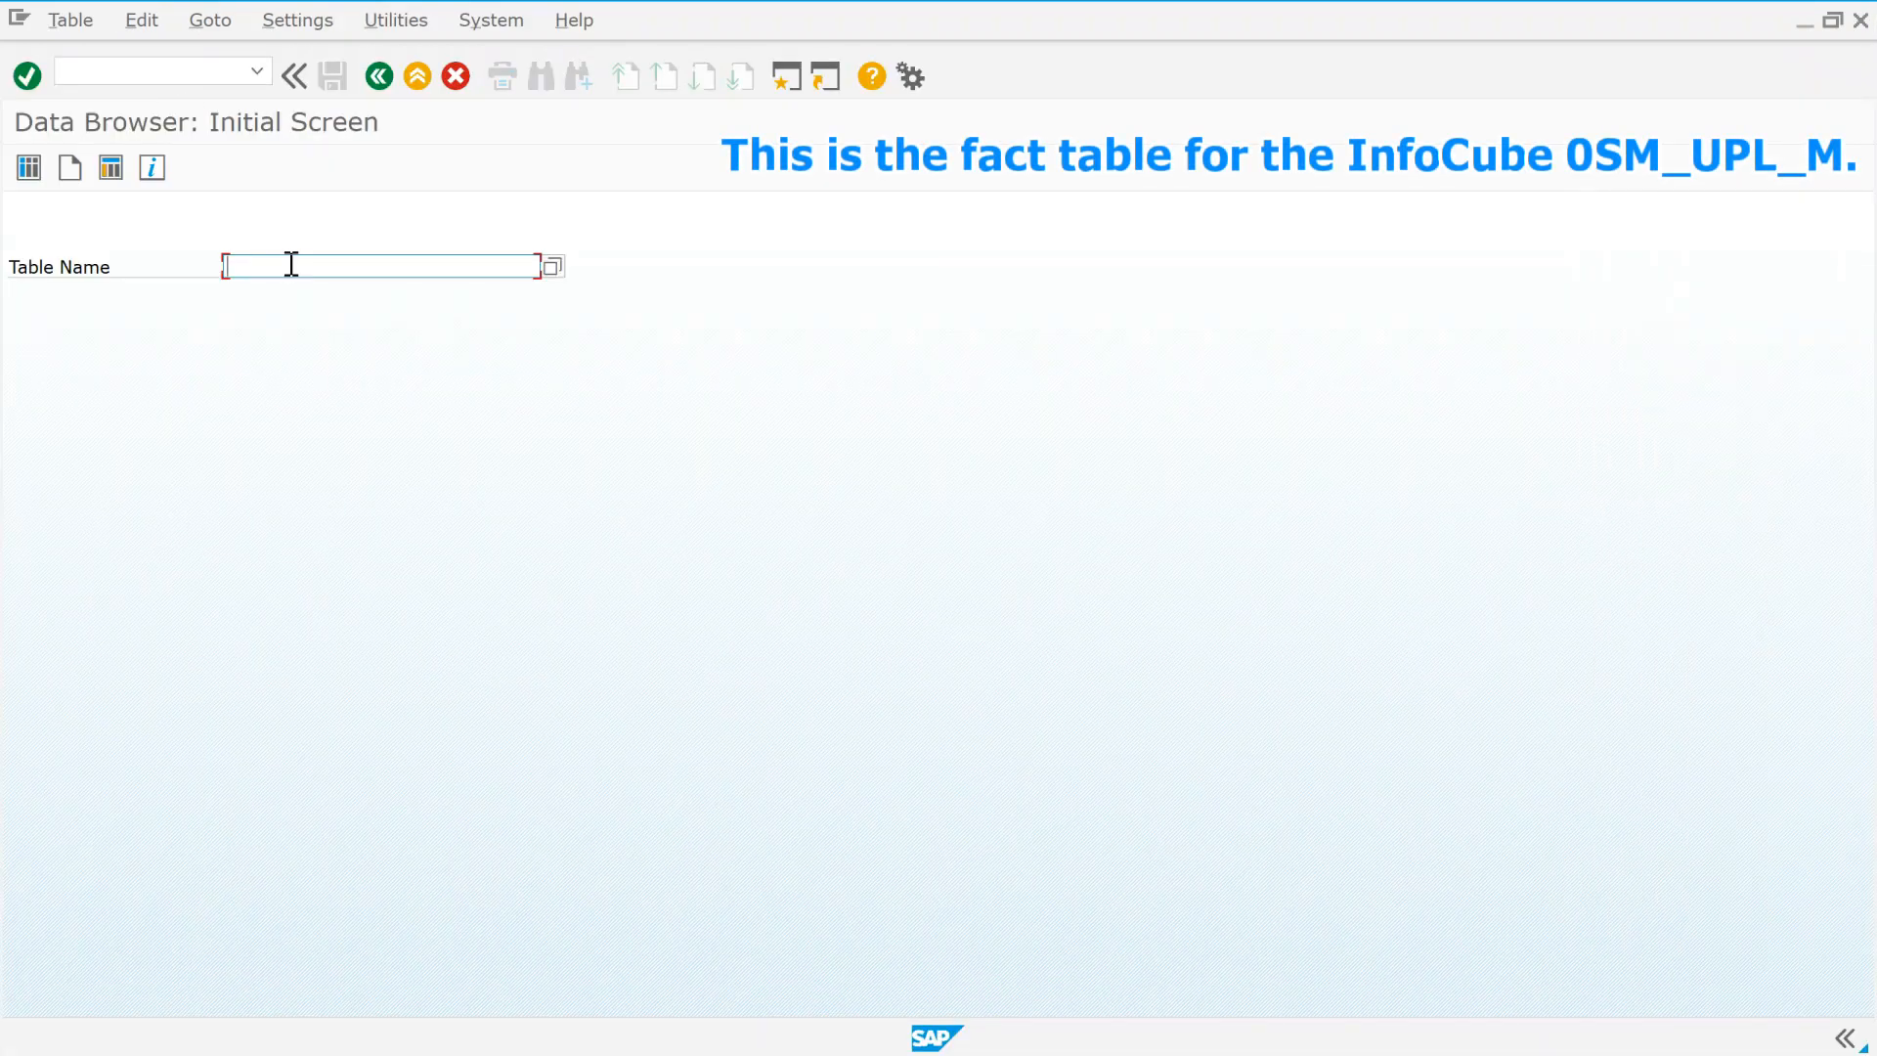
# Enter /BI0/F0SM_UPL_M as the Data Browser table name
pyautogui.write('/BIO/F0SM_UPL_M')
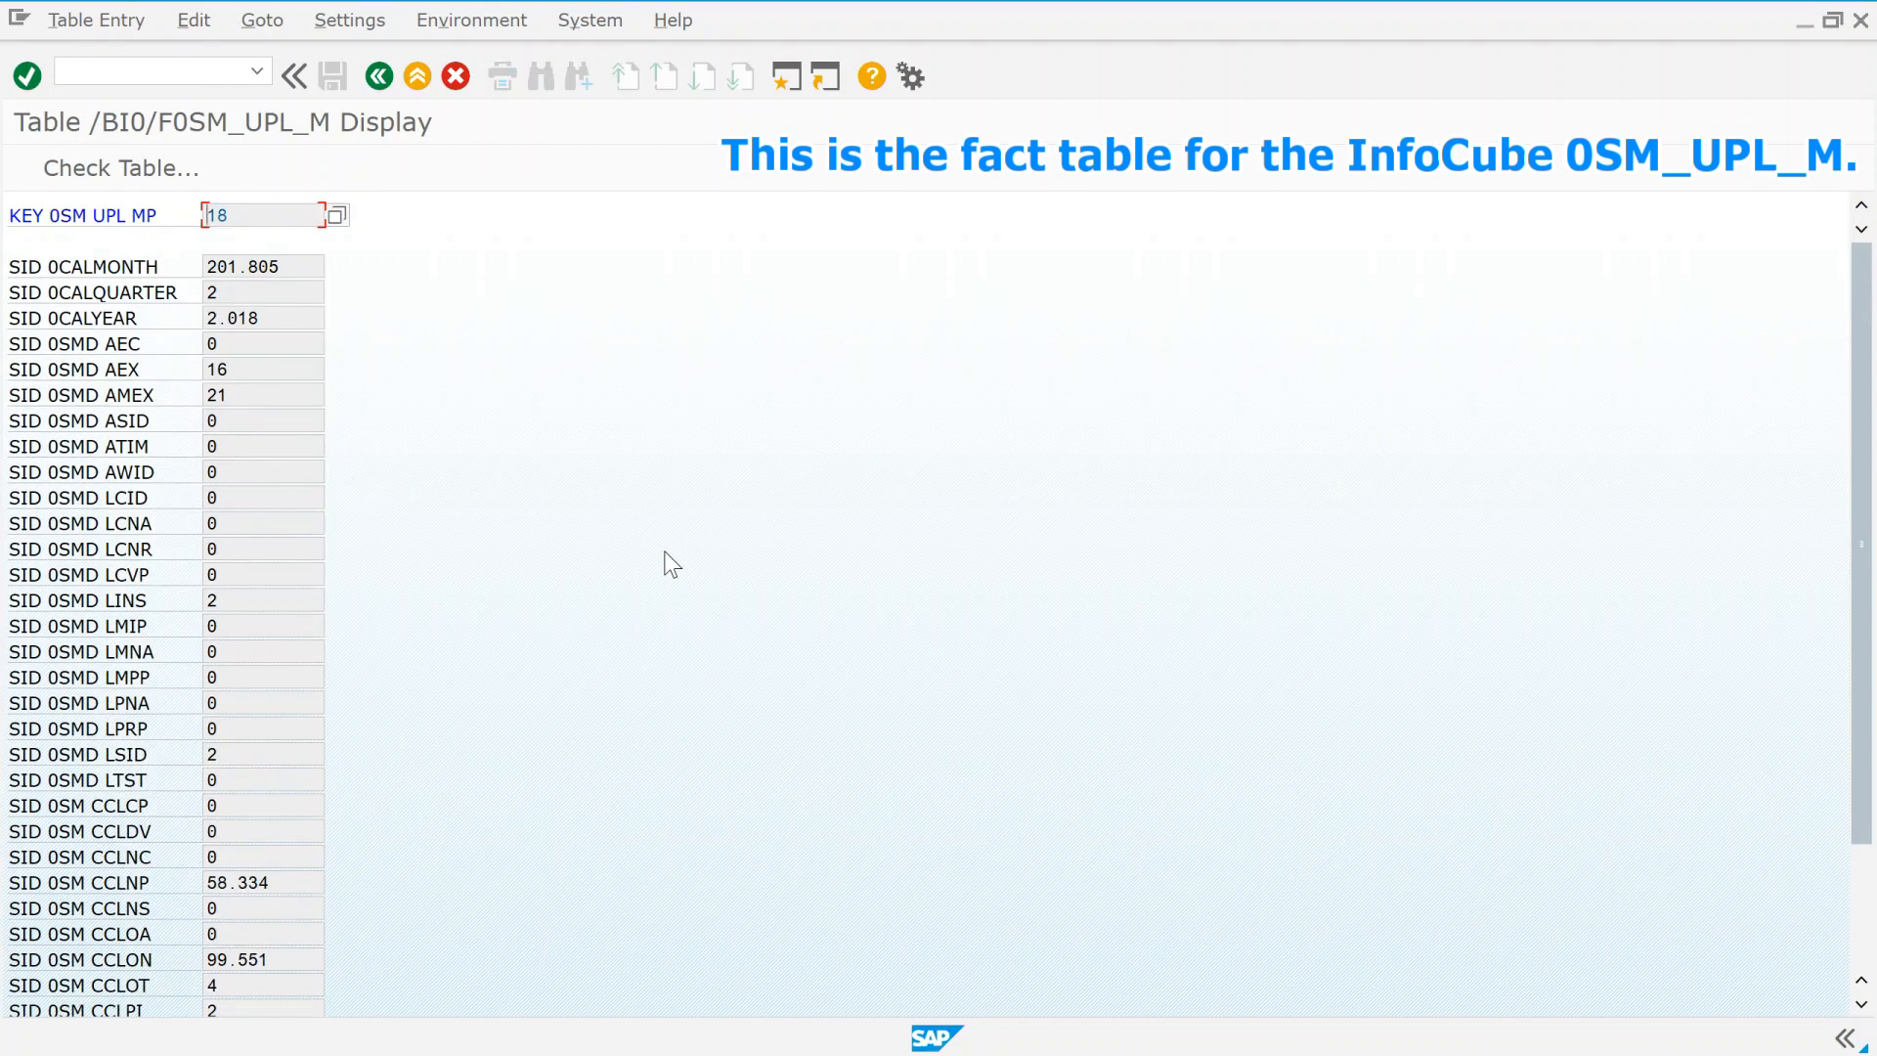
pyautogui.moveTo(457, 122)
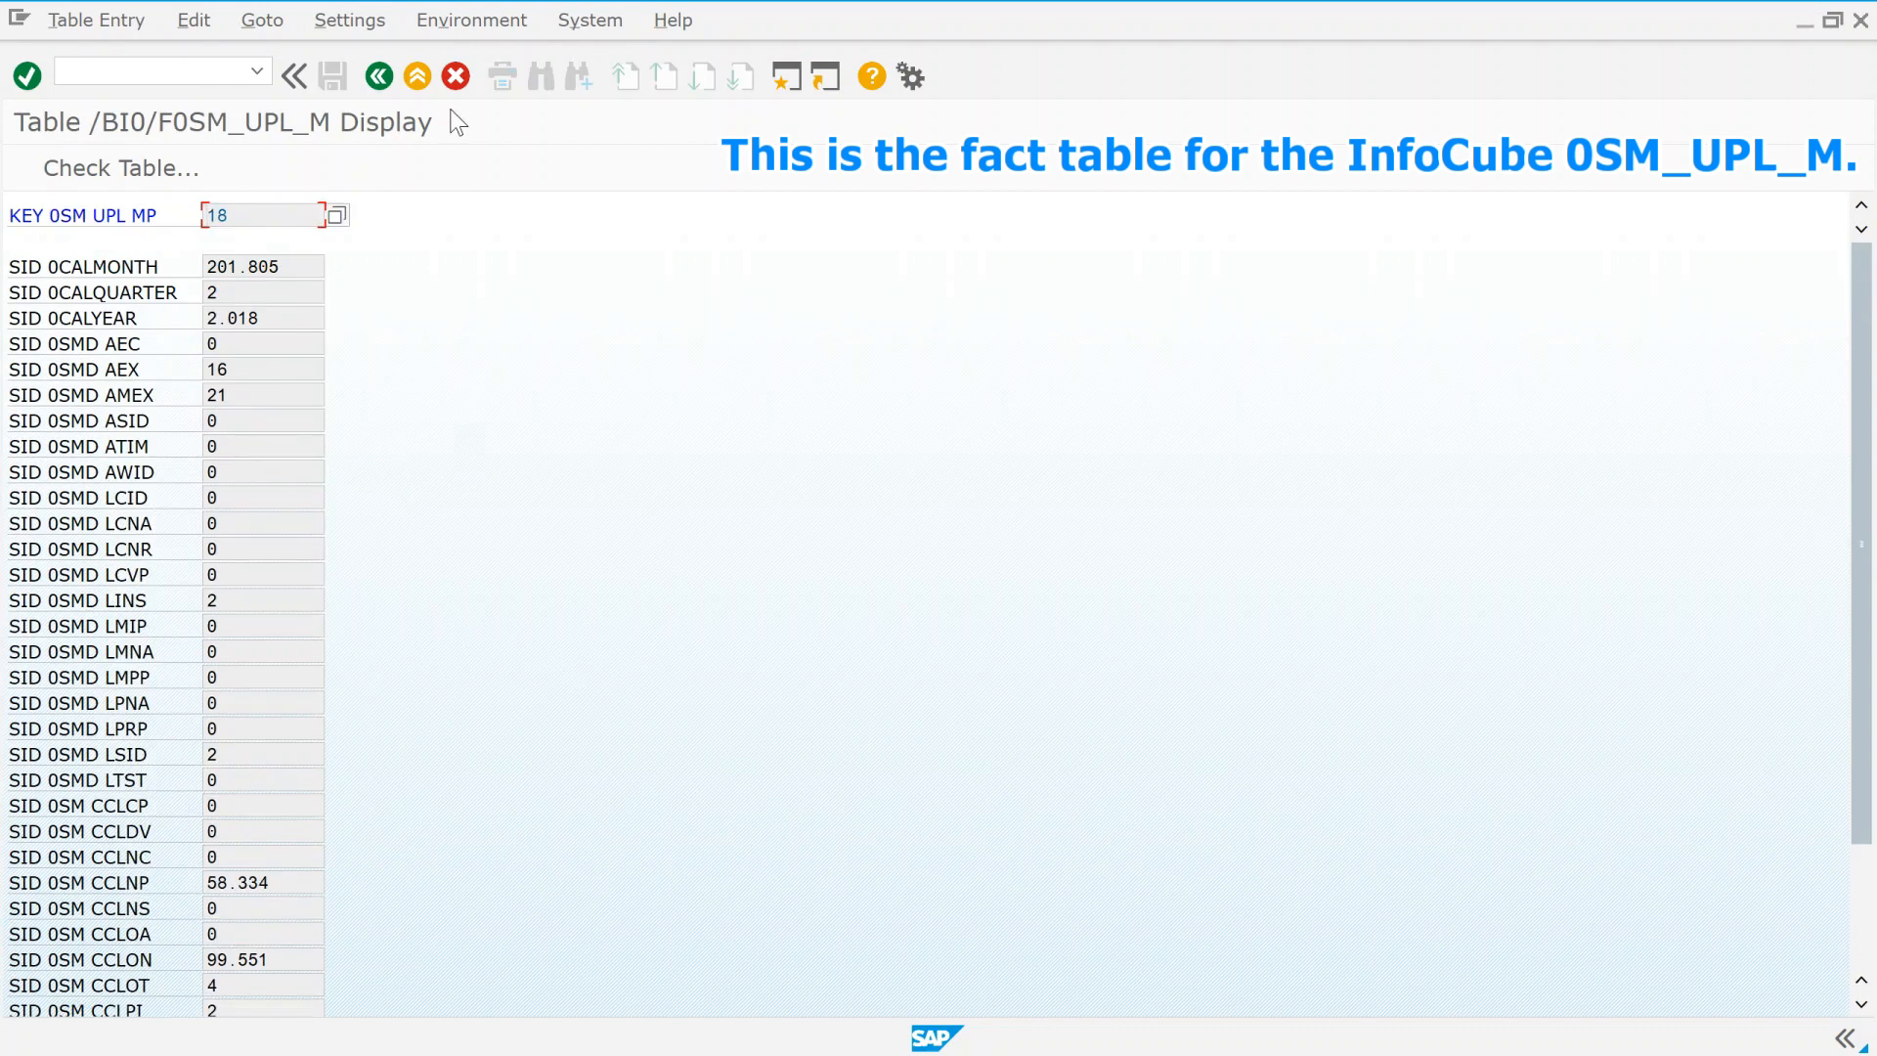
pyautogui.moveTo(700, 341)
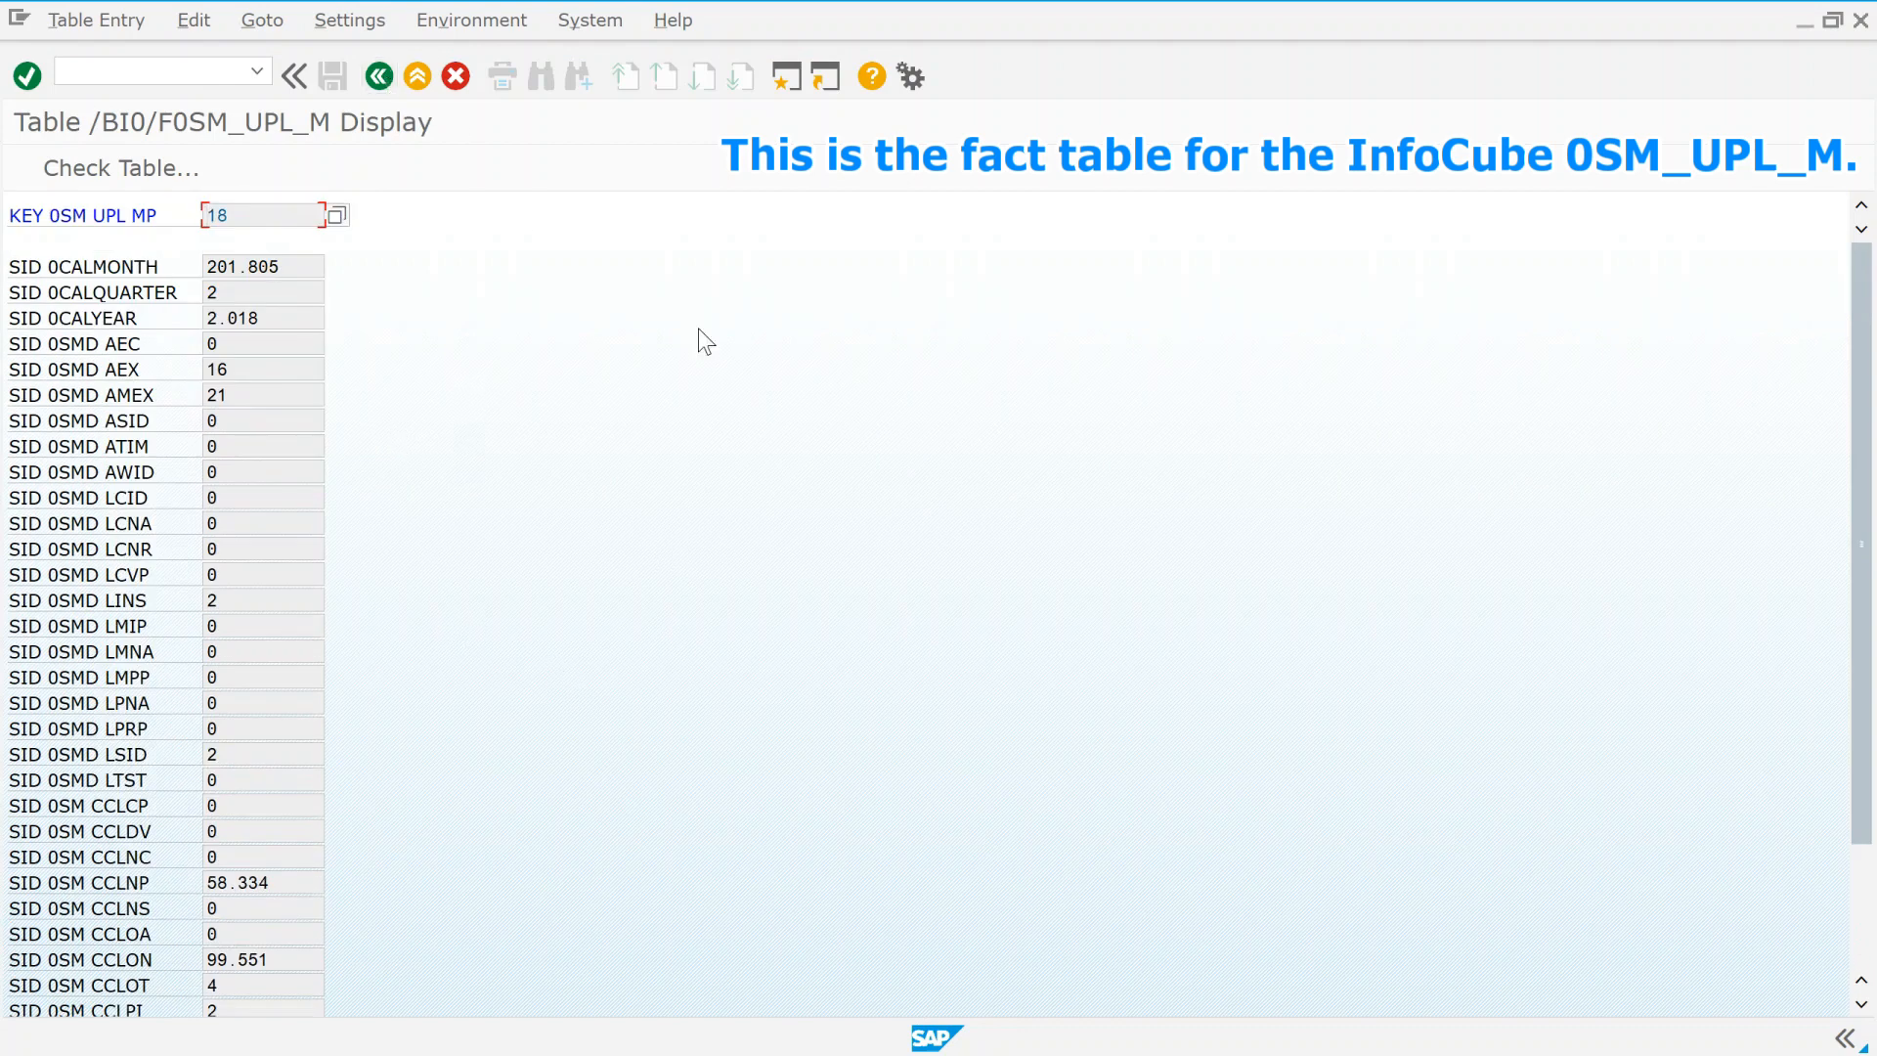
pyautogui.moveTo(1443, 119)
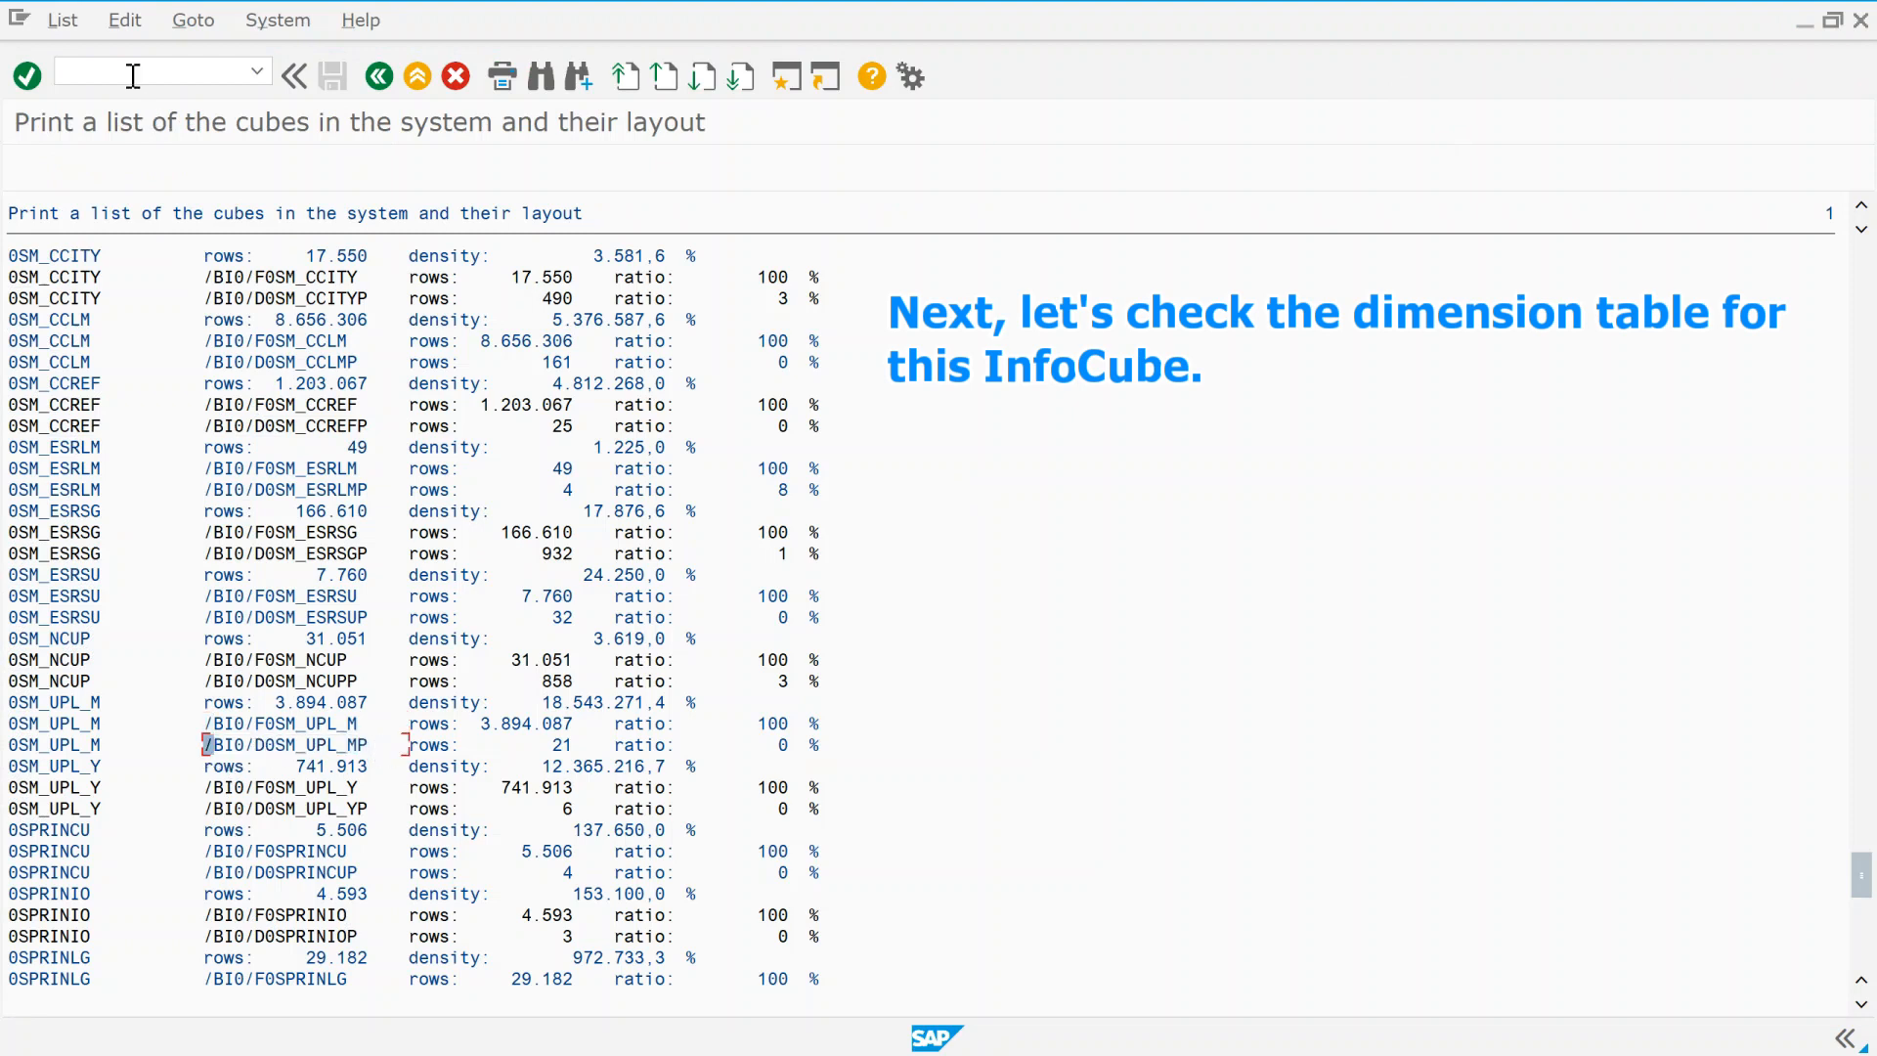
# Start a new SE16 session with /oSE16 to open dimension table /BI0/D0SM_UPL_MP
pyautogui.write('/ose1')
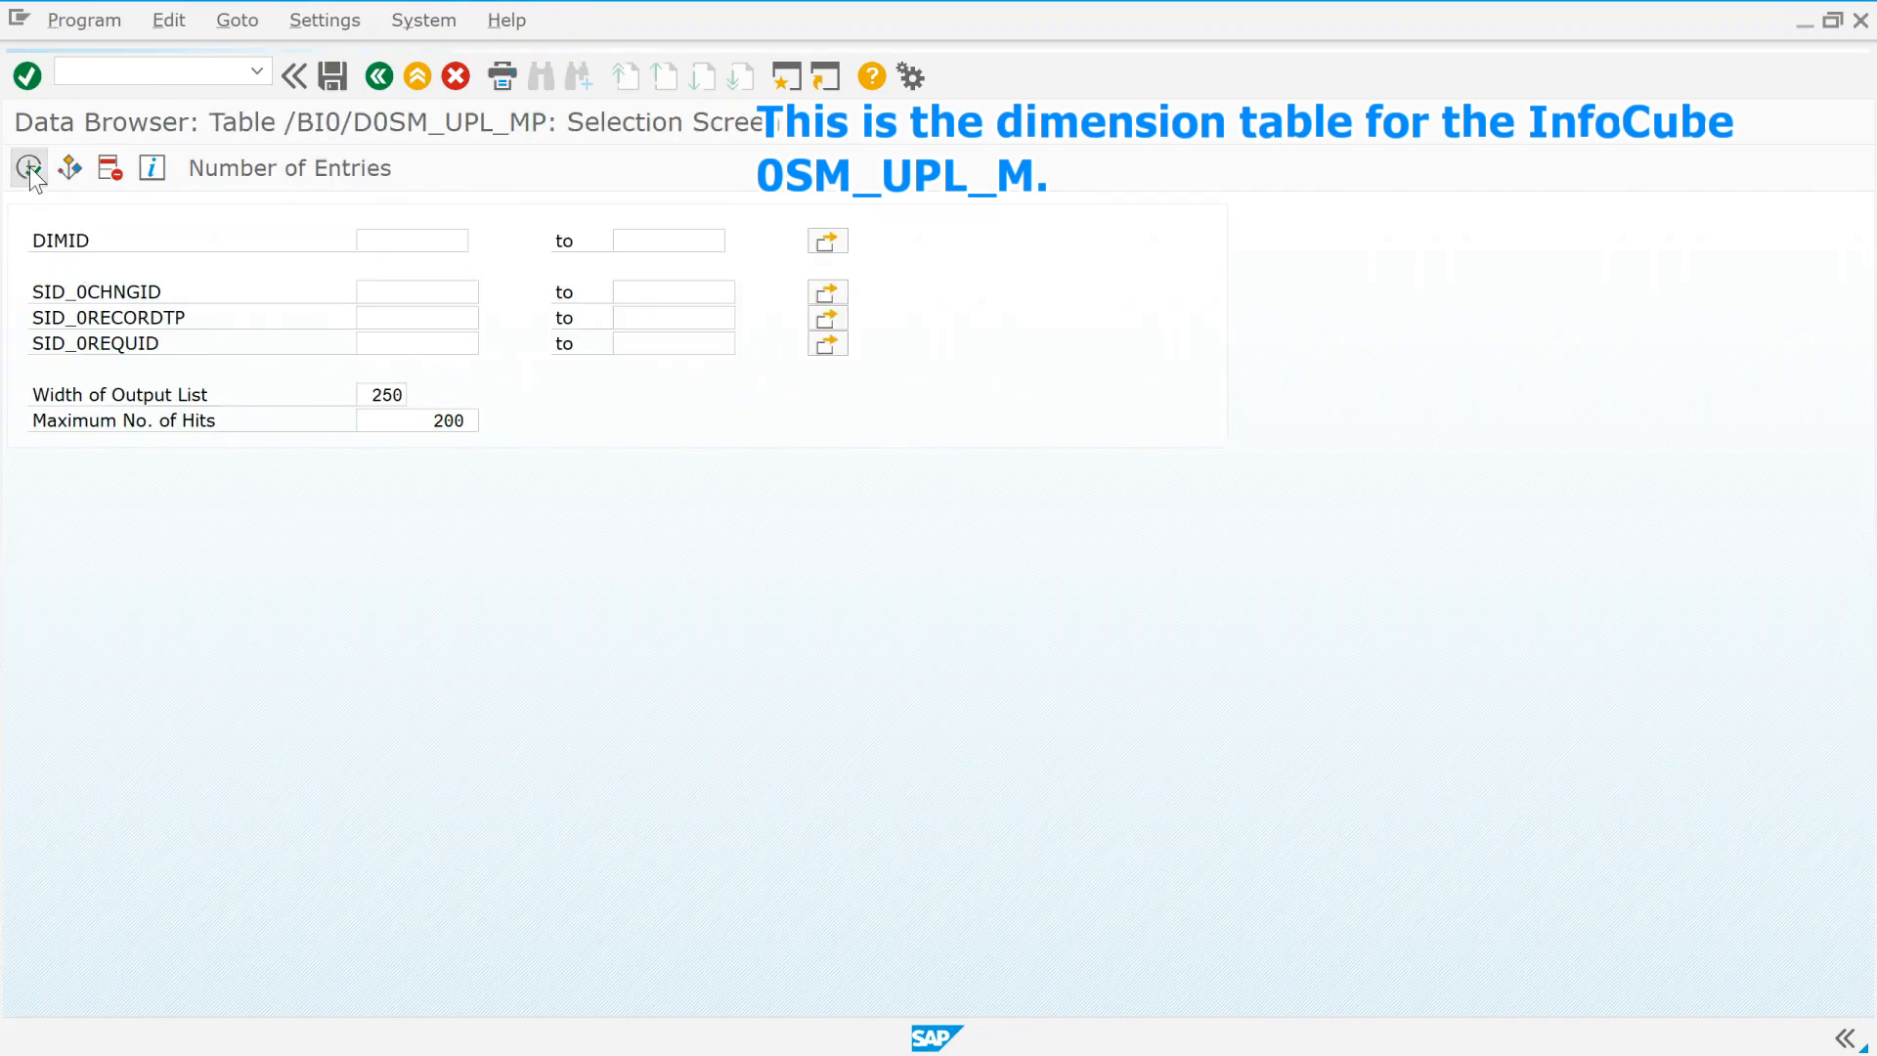
# List /BI0/D0SM_UPL_MP entries, inspect the DIMID 61 record, and return to the list
pyautogui.click(29, 166)
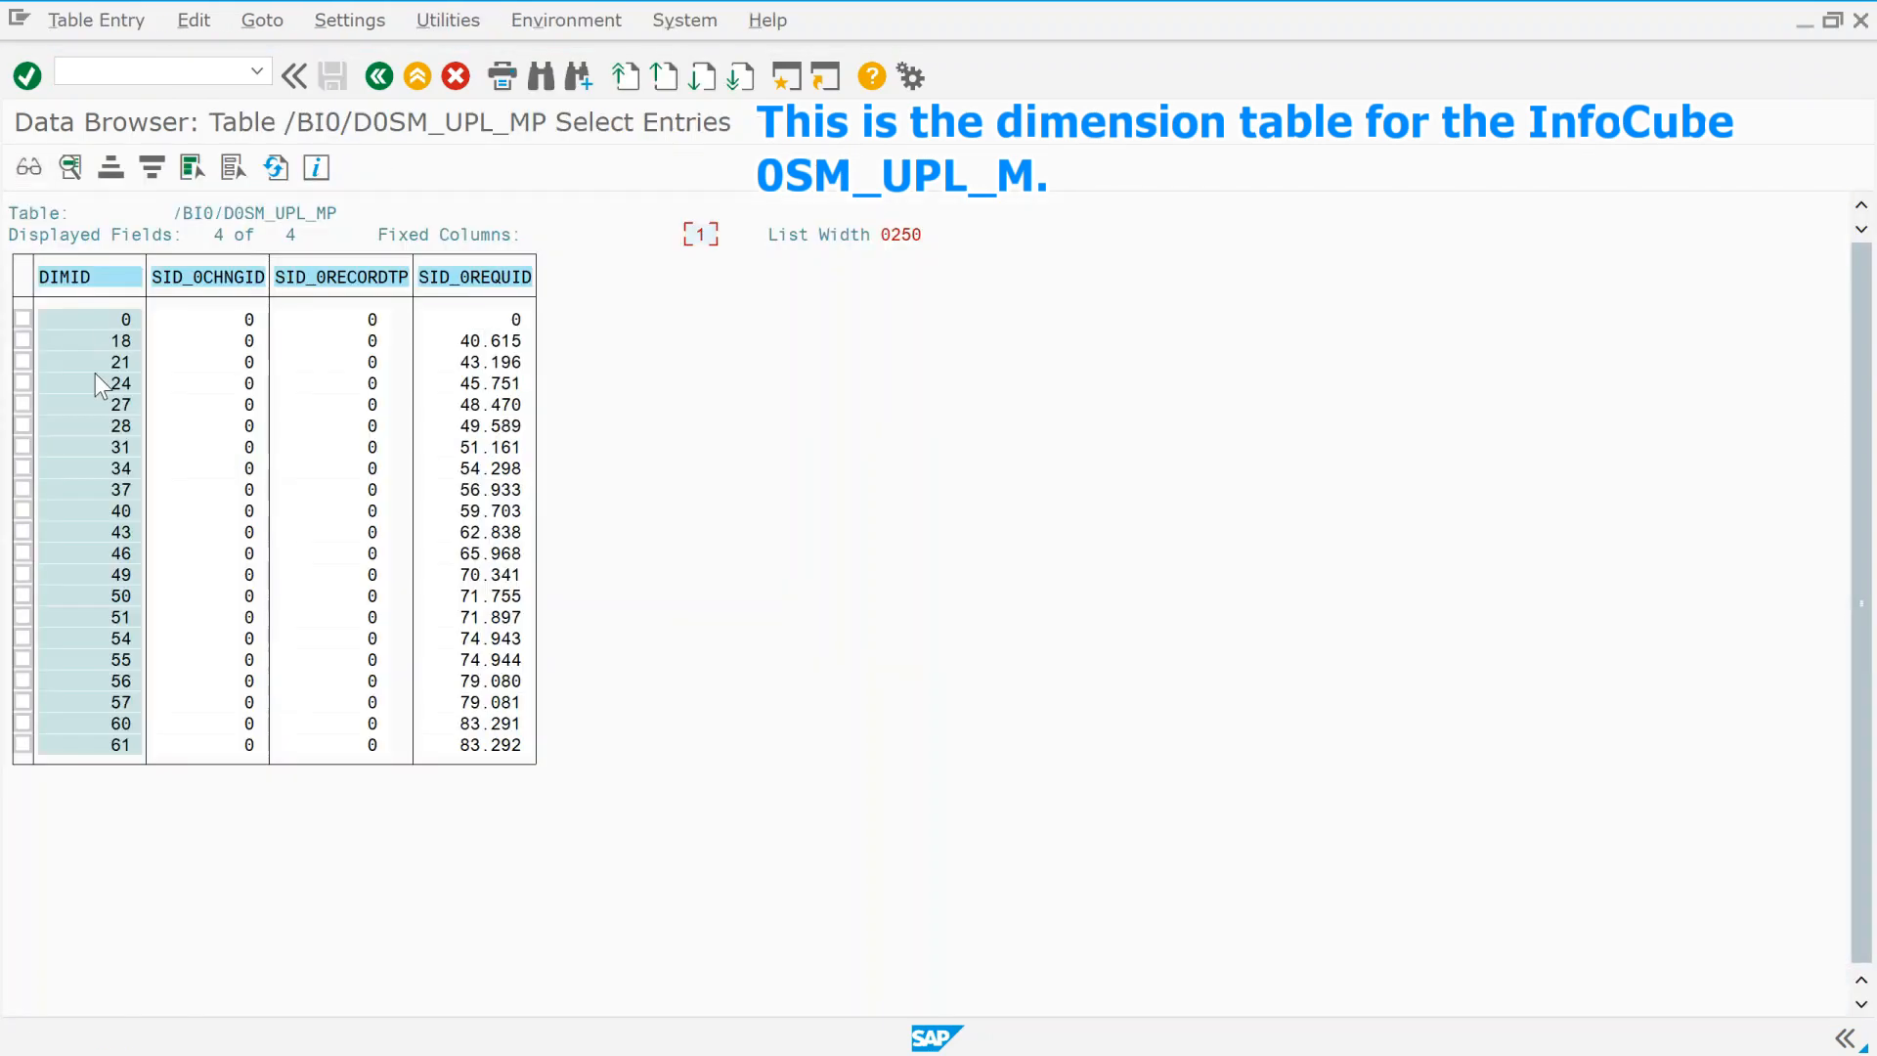
pyautogui.moveTo(113, 604)
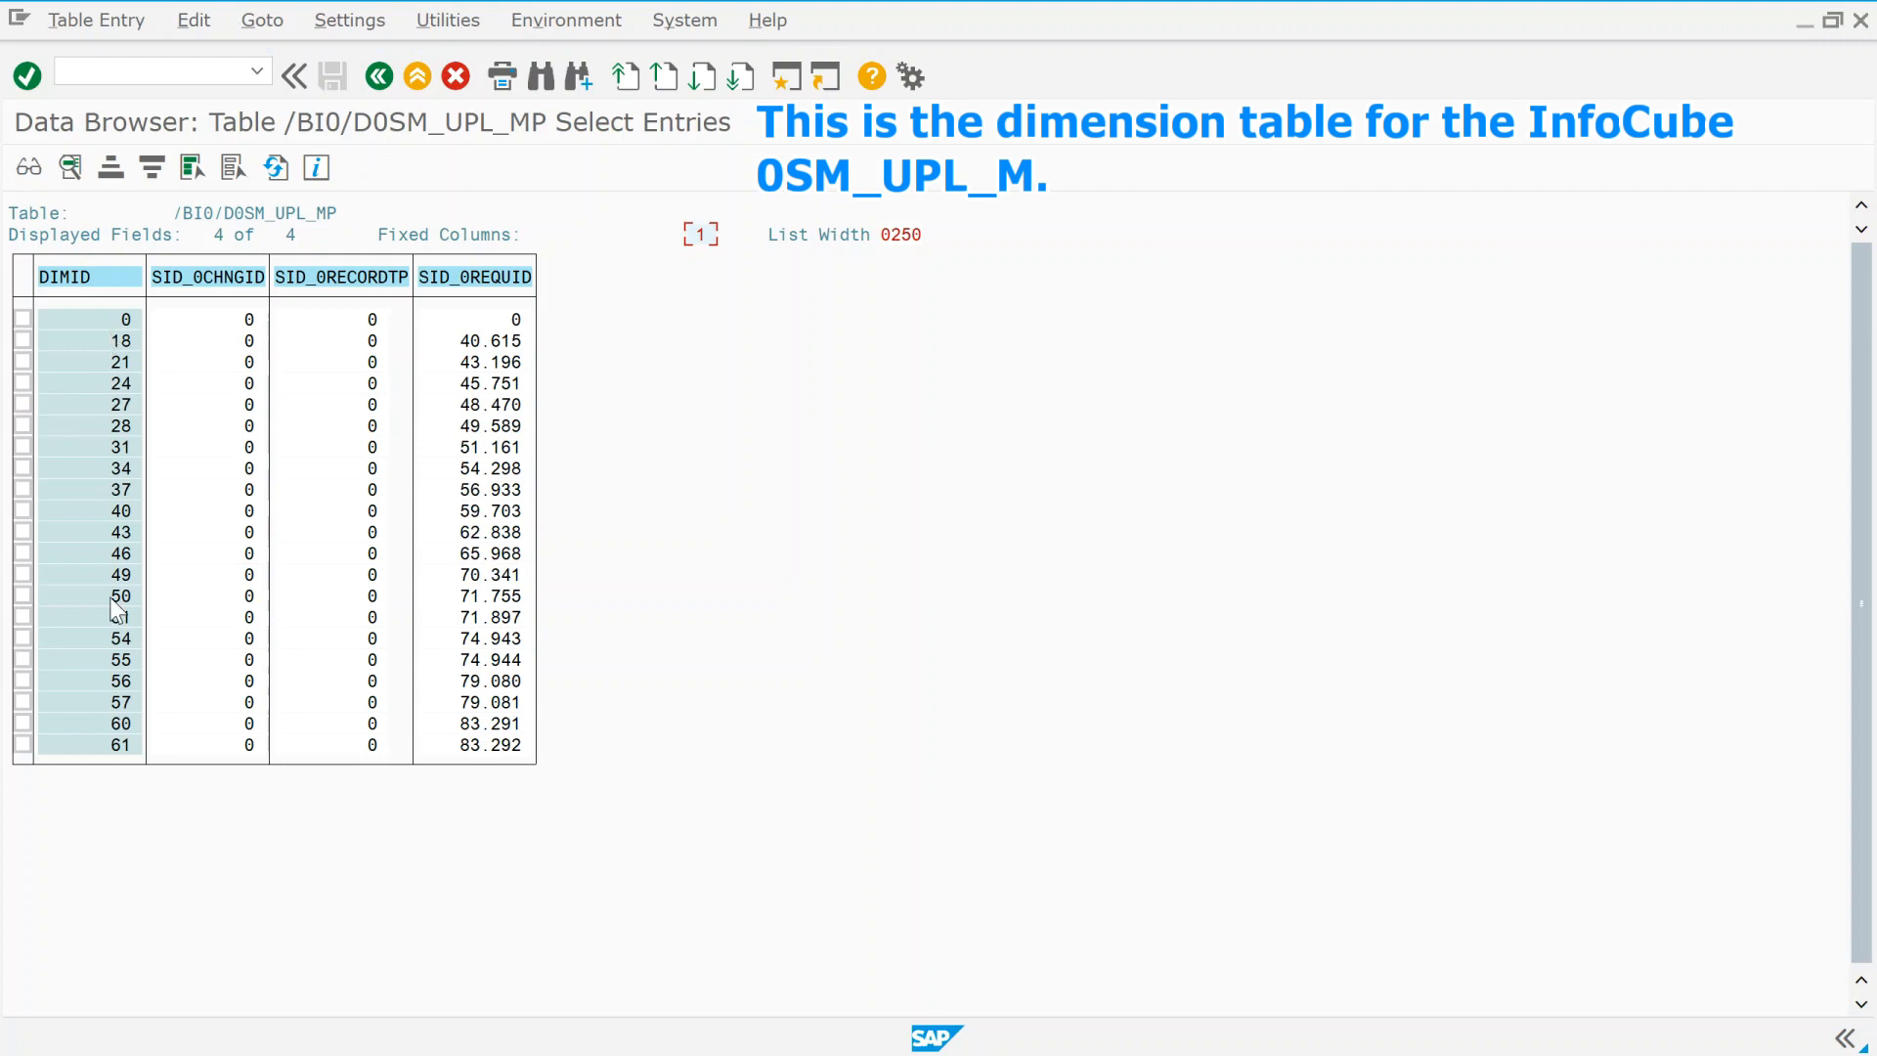
pyautogui.doubleClick(125, 743)
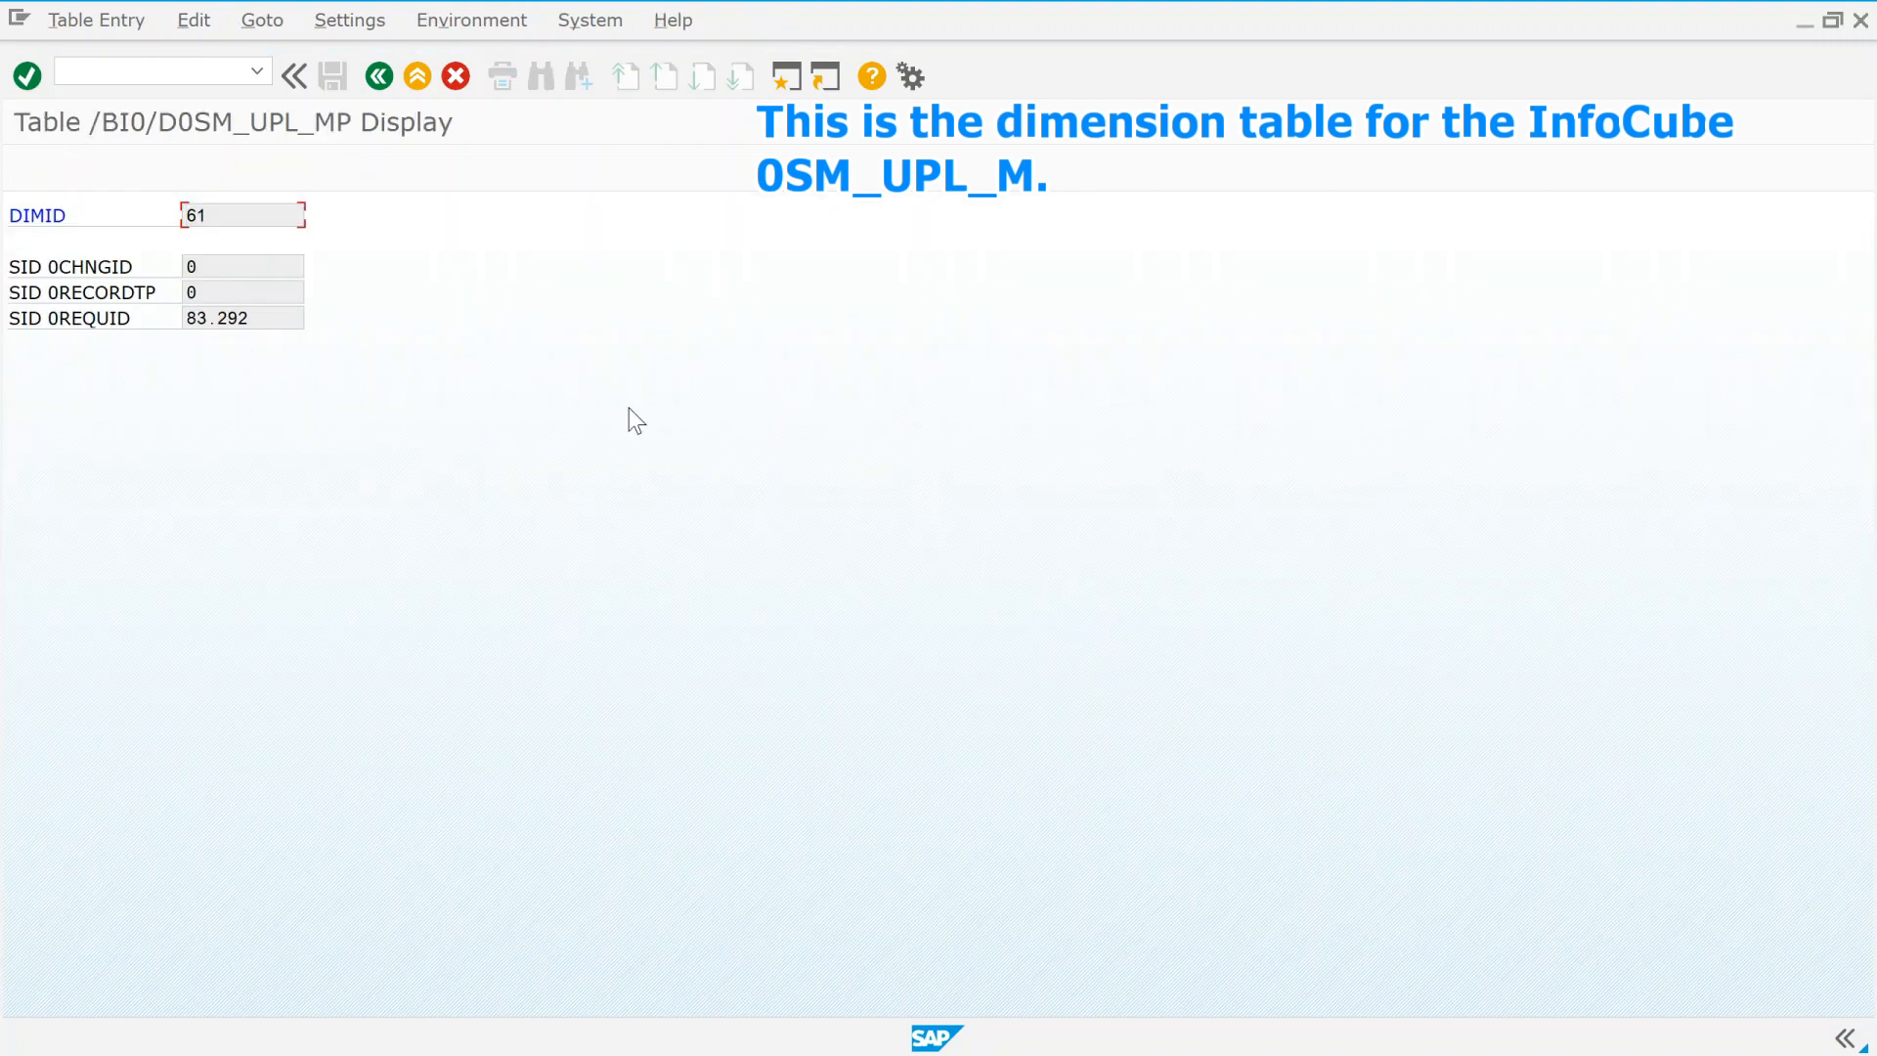
pyautogui.click(377, 77)
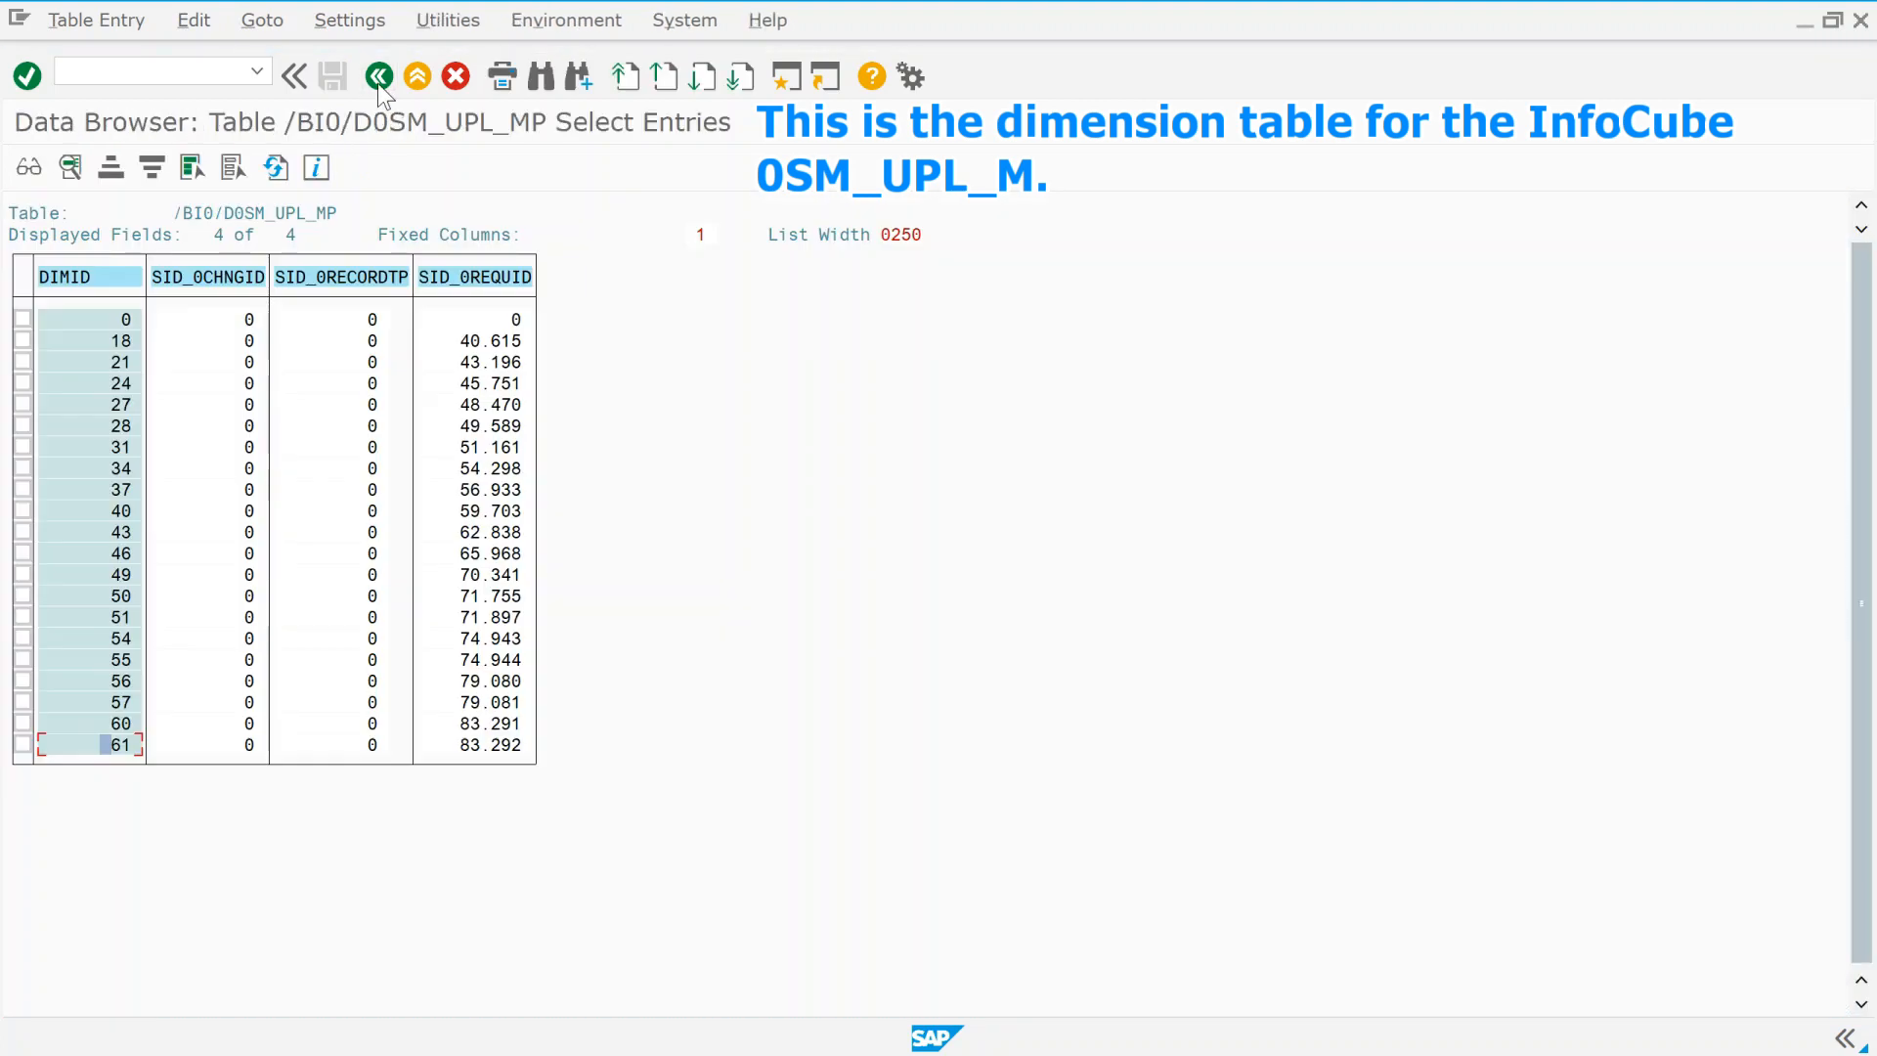